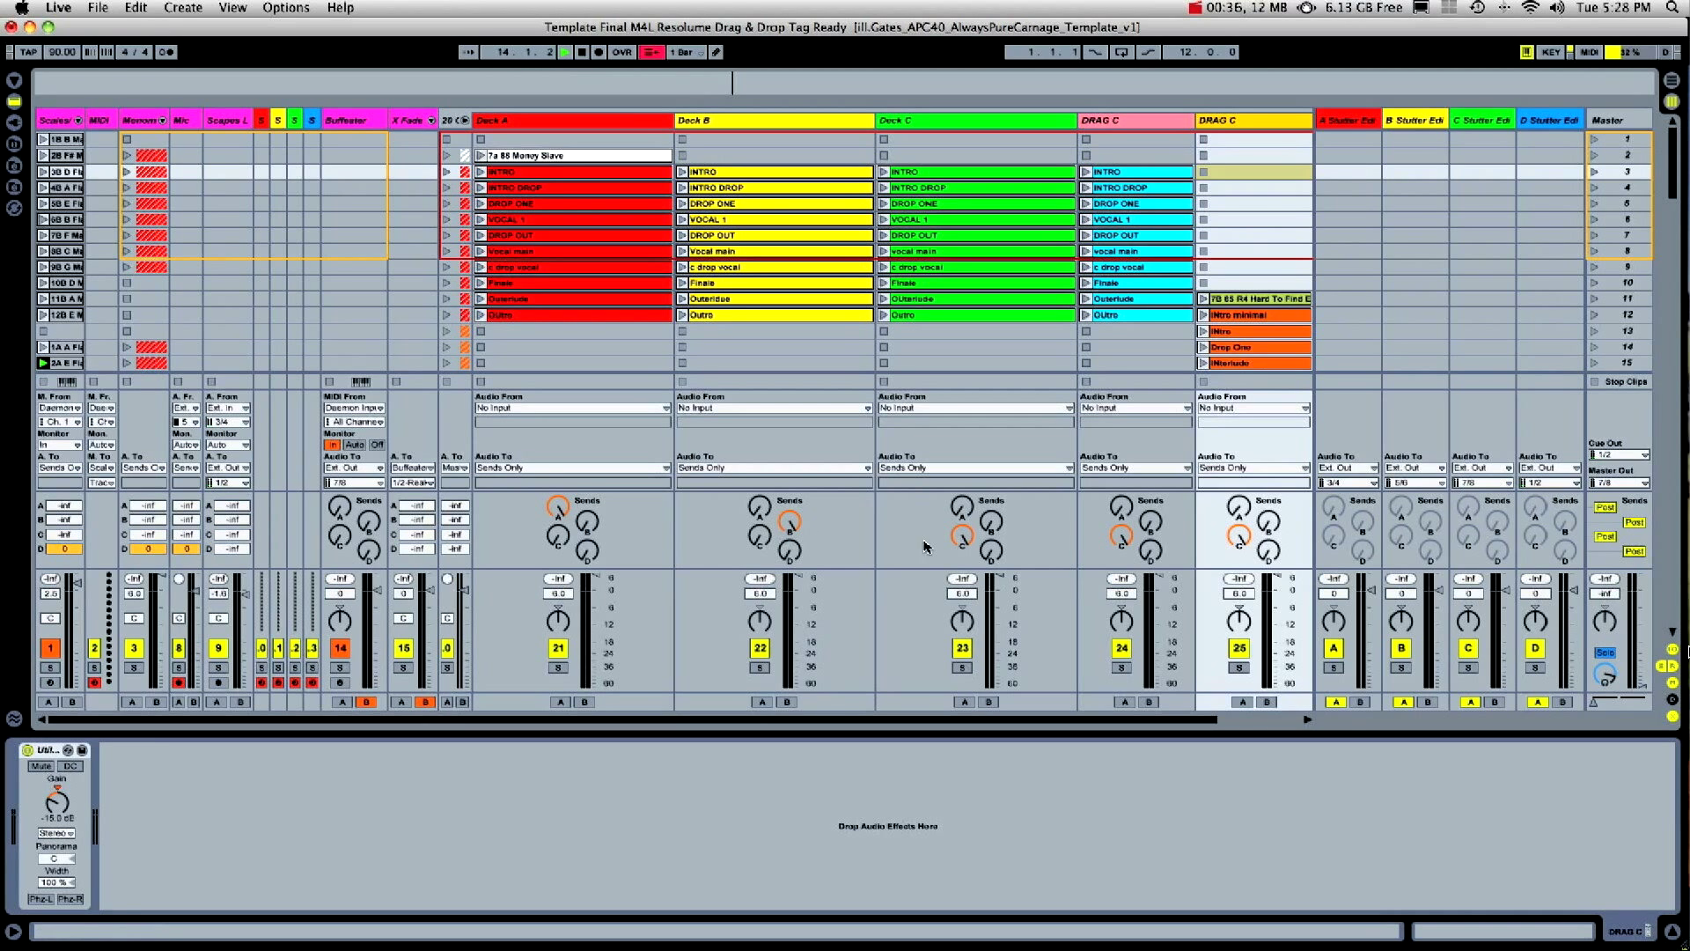
Select the A Stutter Edit return and open the preset manager on Custom Lemur Patch 2
click(1348, 119)
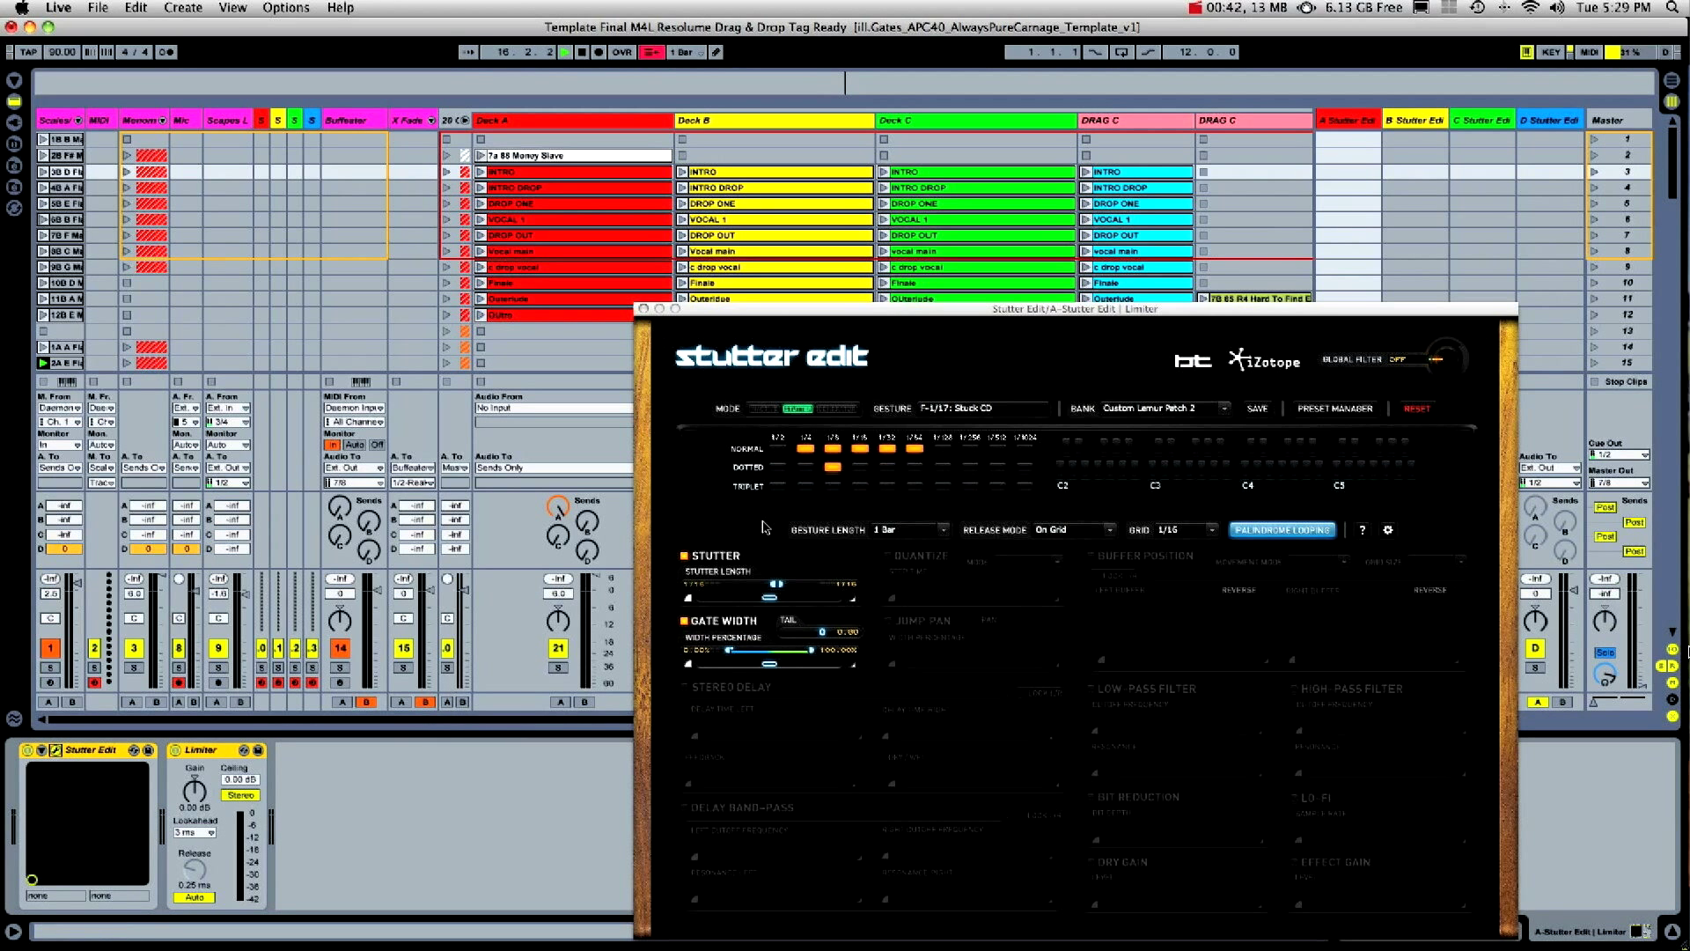
click(1333, 407)
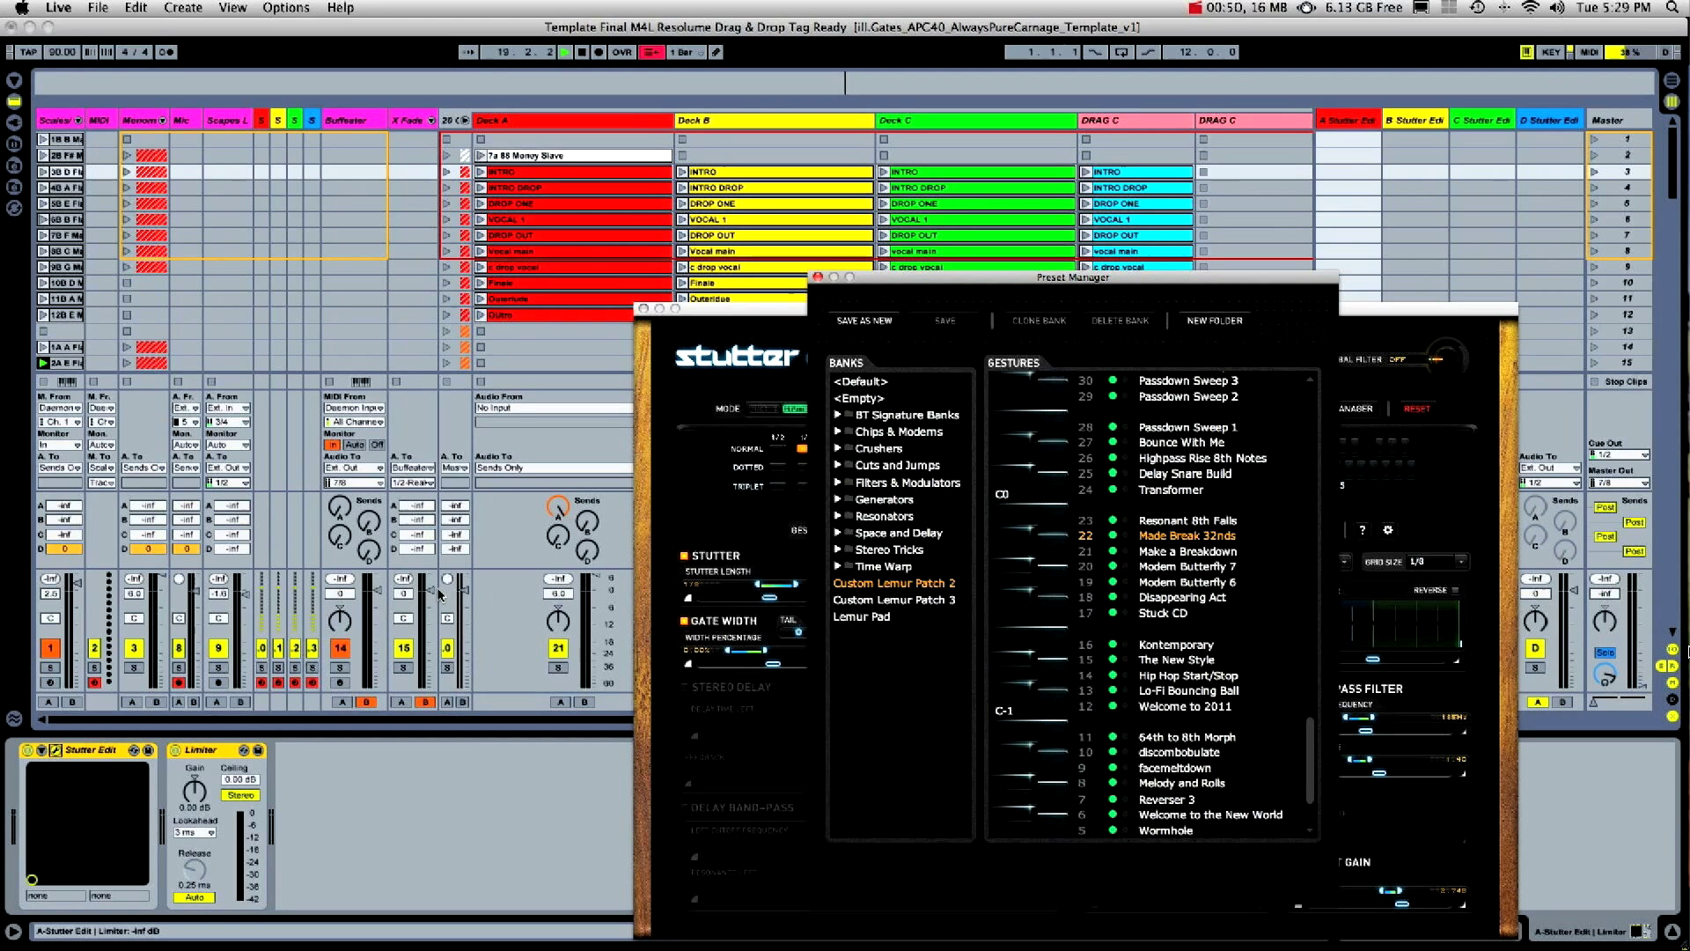
Close Stutter Edit's preset manager and plugin windows, revealing the four X Fade B tracks
click(1188, 550)
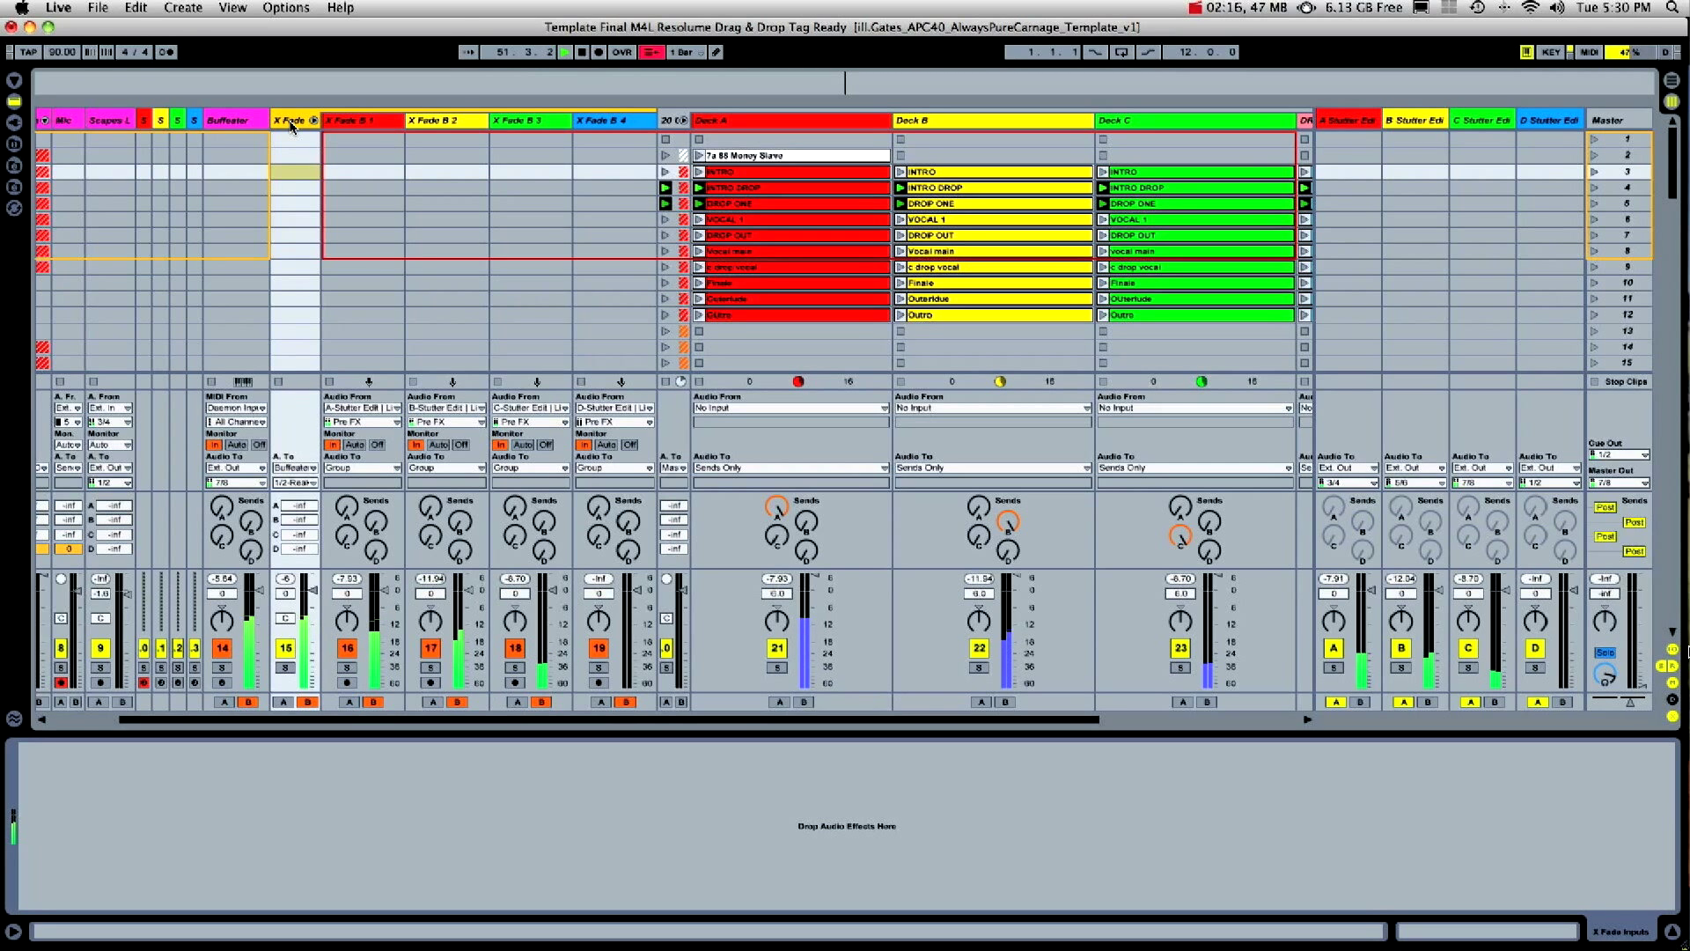
Open the Reaktor5 editor on the Buffeater track, showing the Buffeater ensemble sections
click(230, 120)
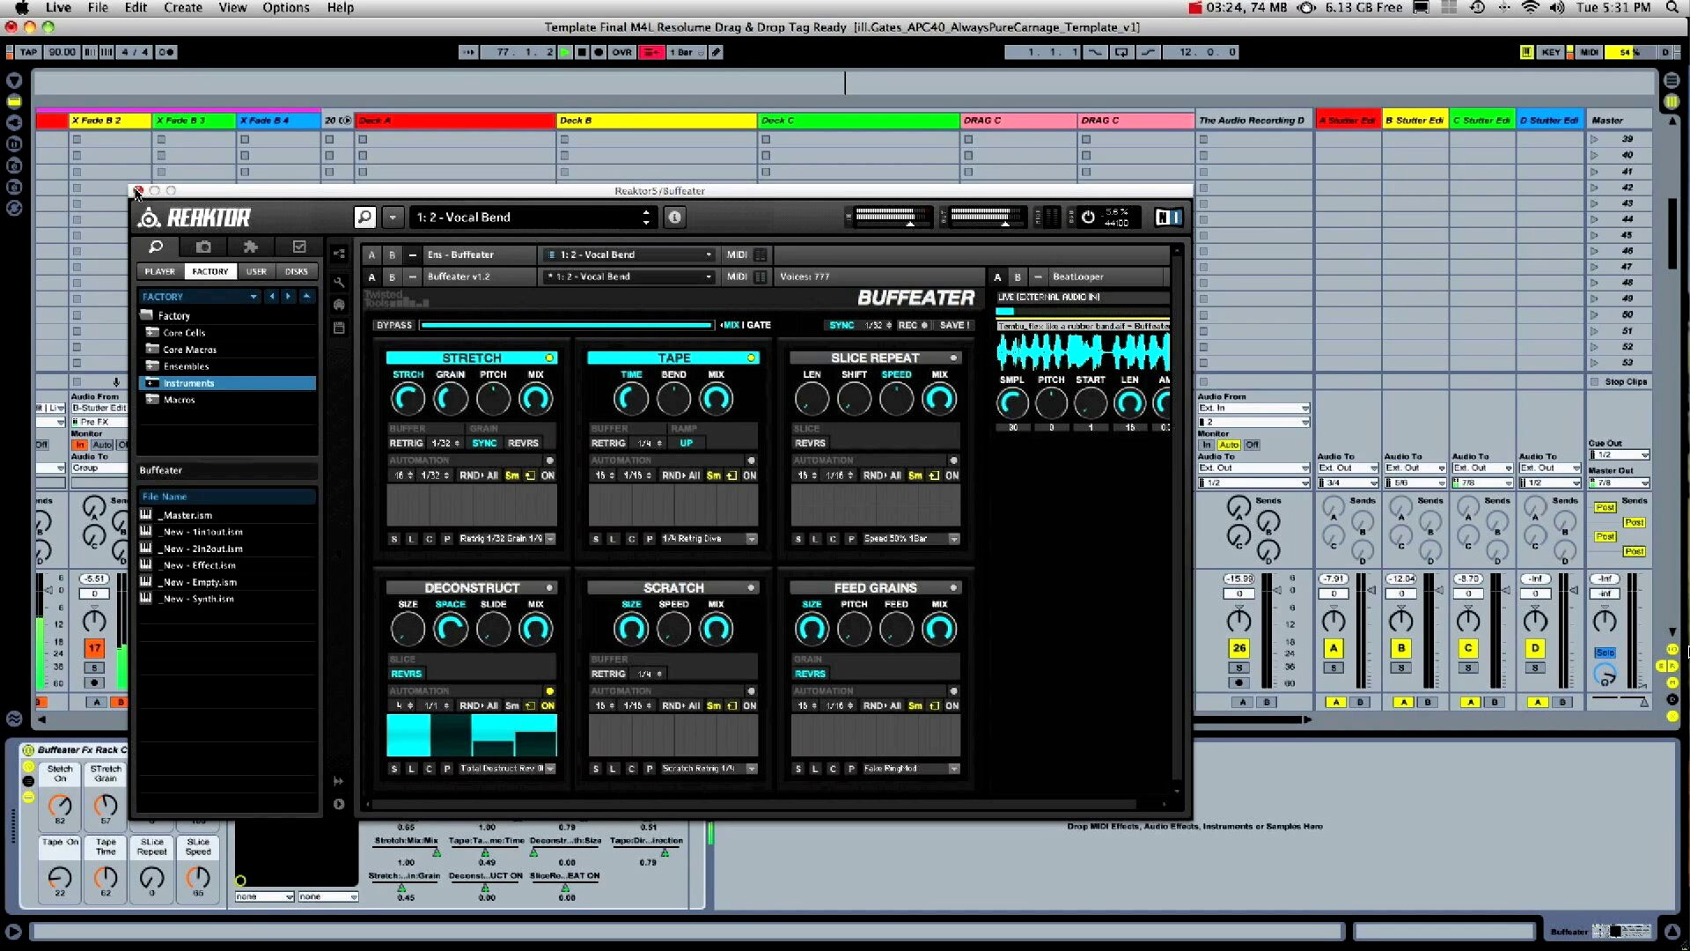
Close the Reaktor Buffeater window, returning to the Buffeater Fx Rack macros
click(136, 191)
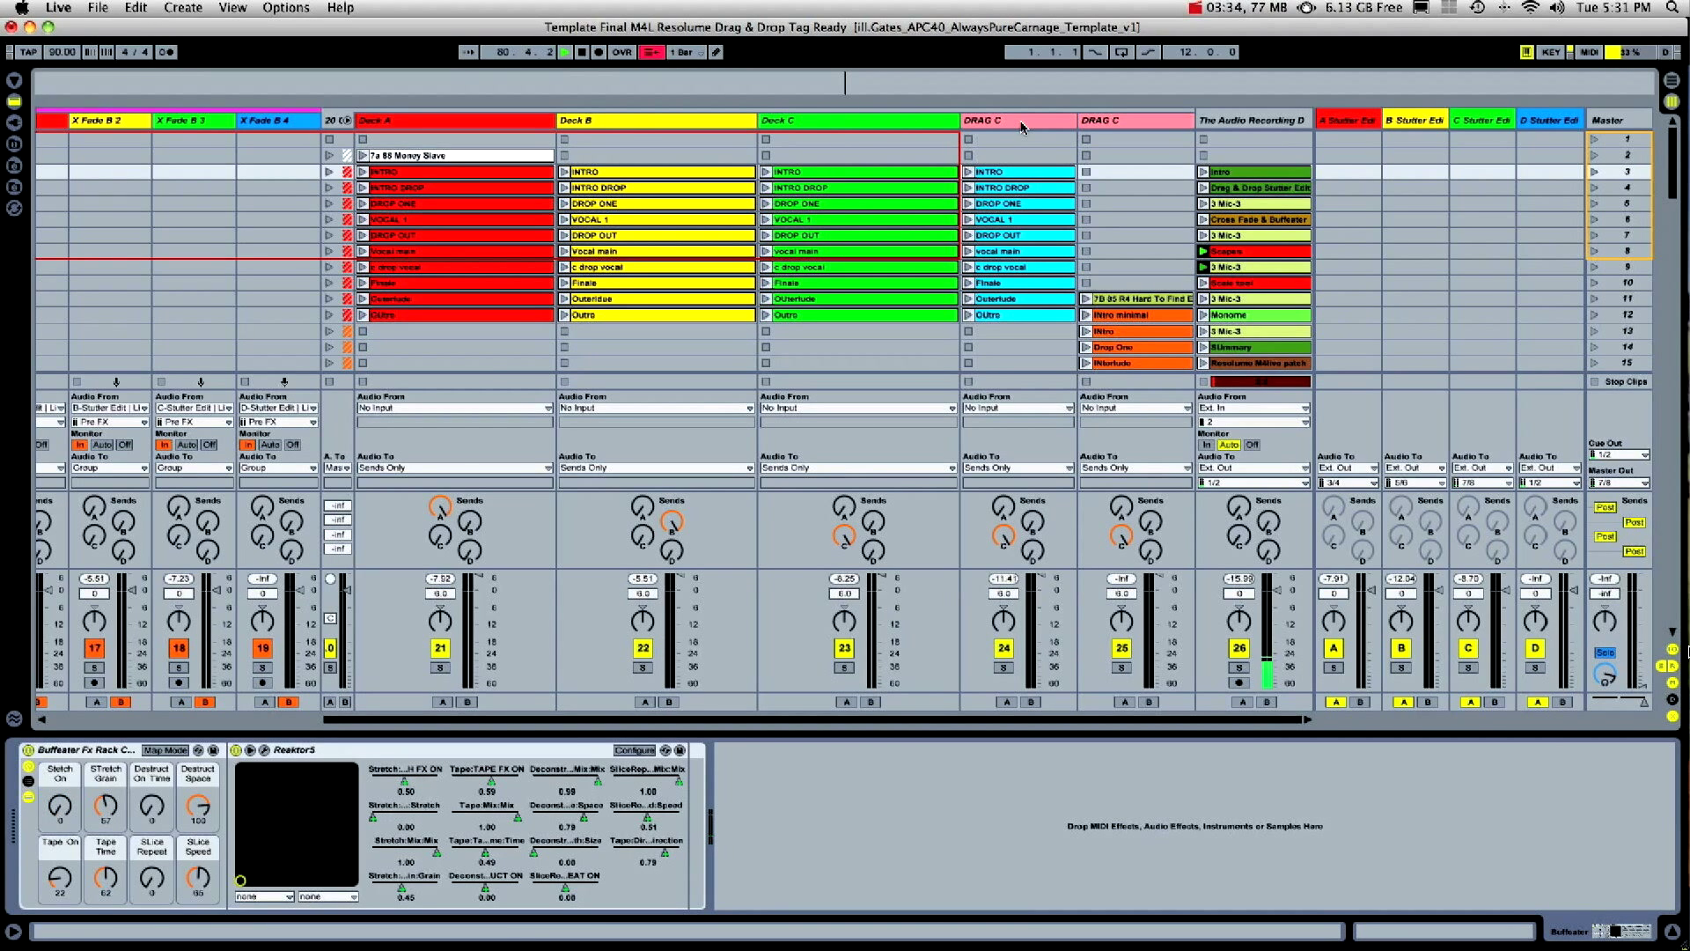
Select the Scapes clip and Buffeater track, then bring up the standalone Scapes Lemur ensemble
click(1241, 251)
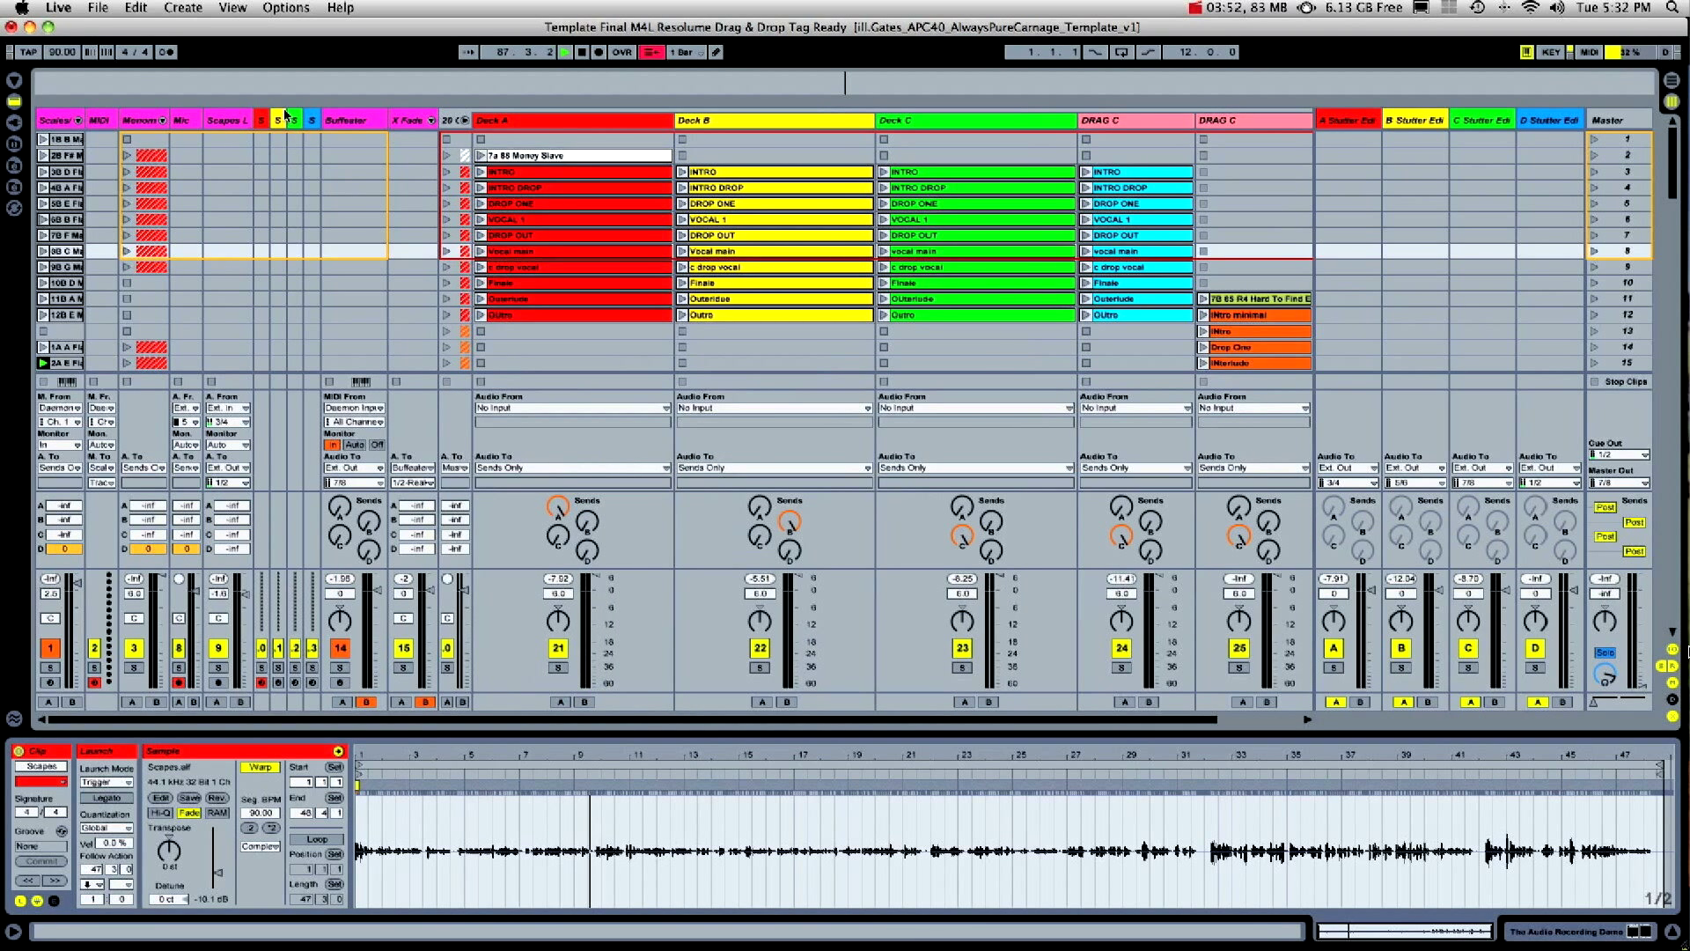
click(348, 120)
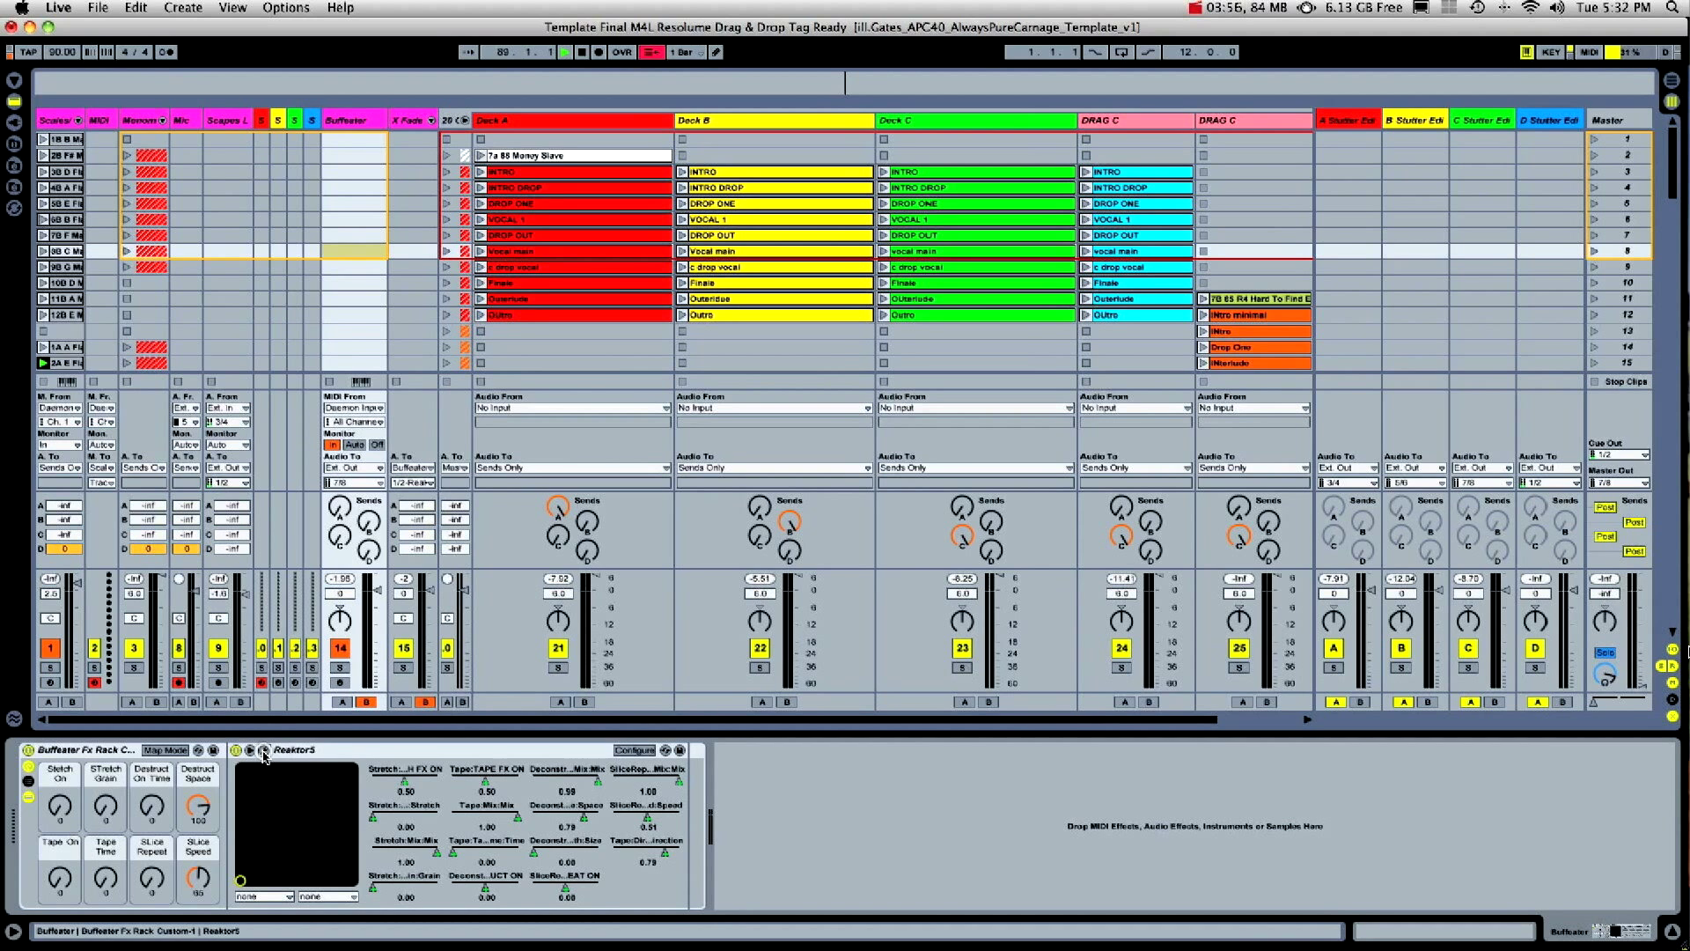
click(263, 751)
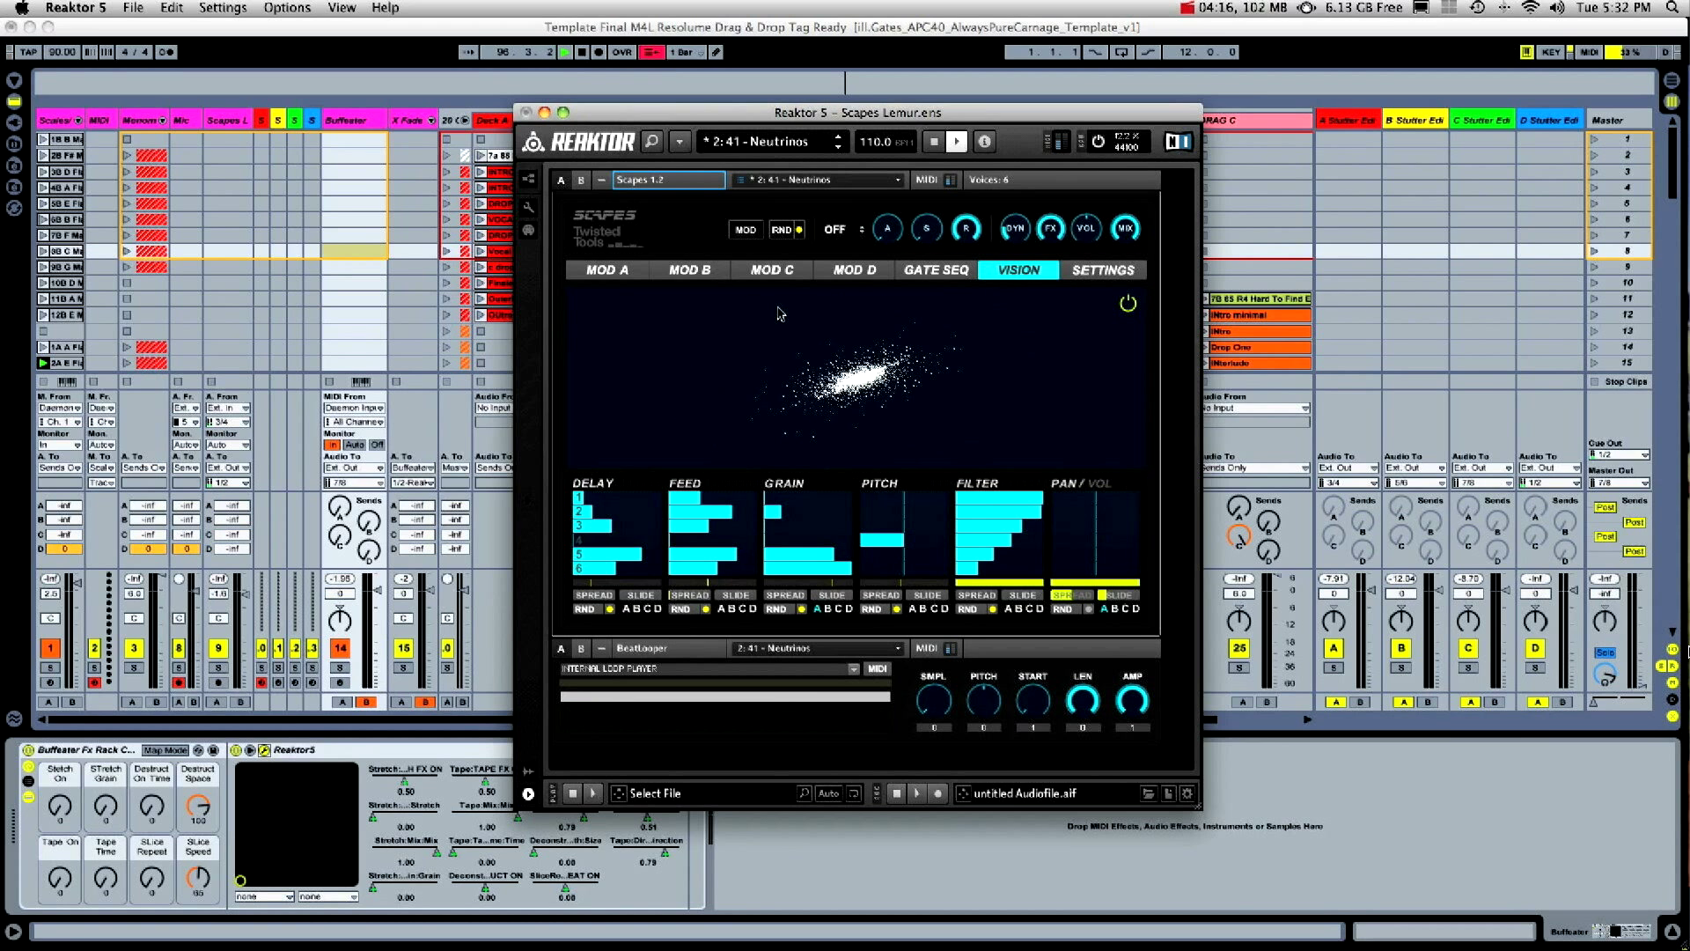
Browse the Scapes gate, MOD B and settings pages, then load the 'Inside the Power Plant' snapshot
click(934, 269)
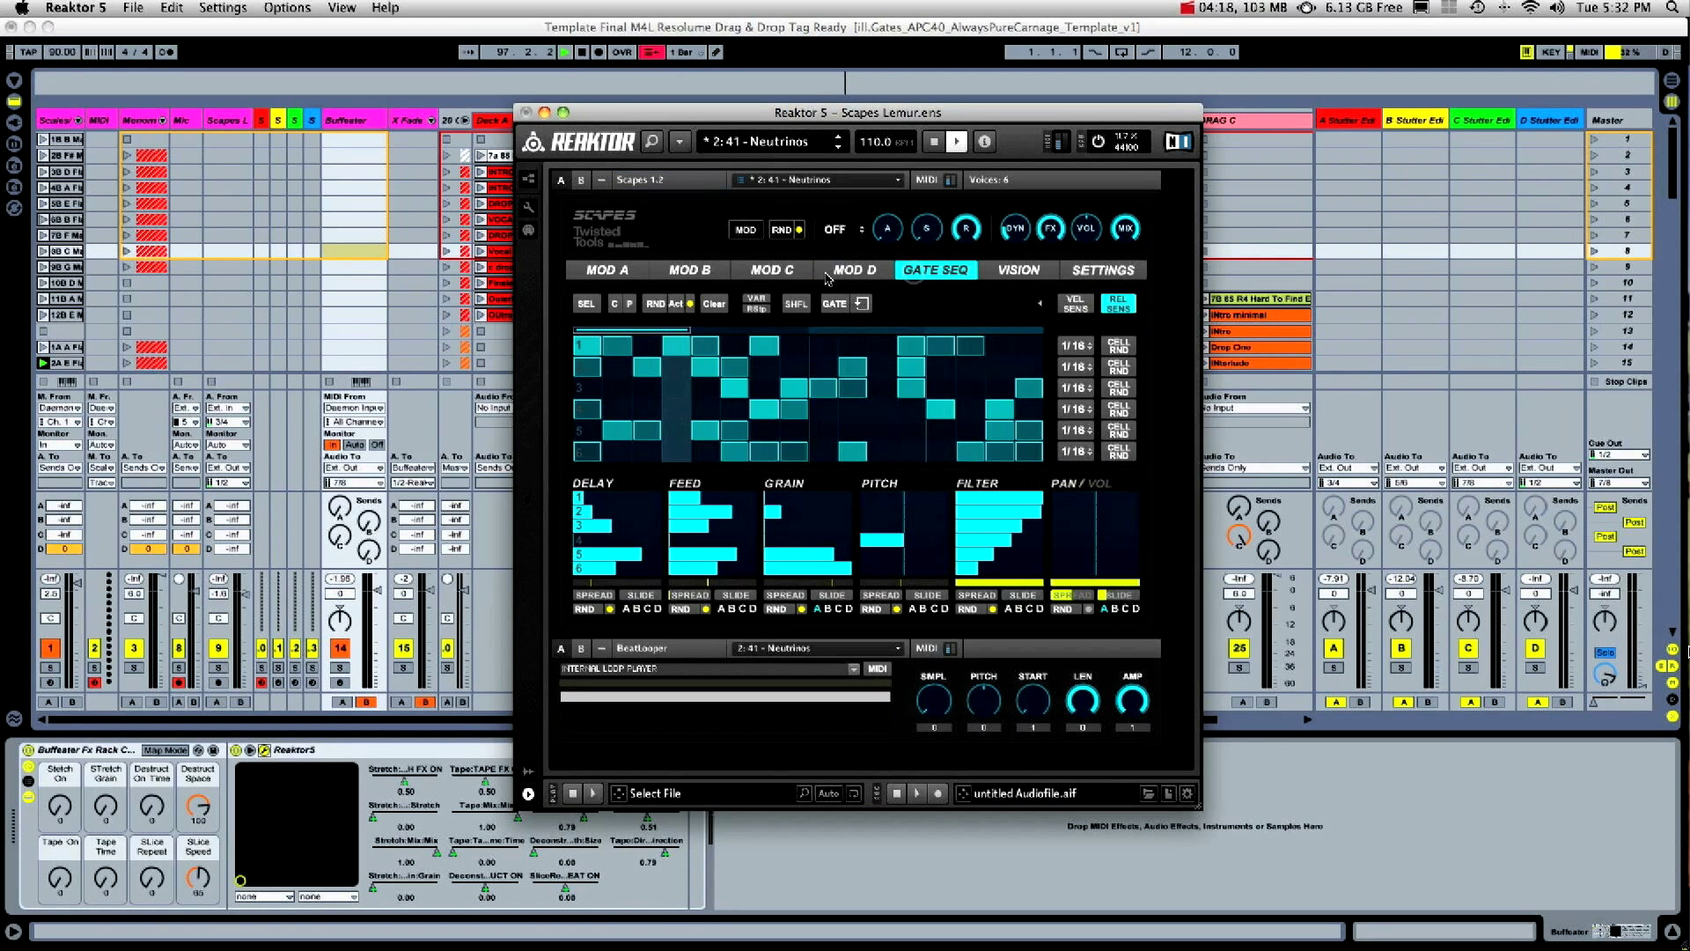
click(689, 270)
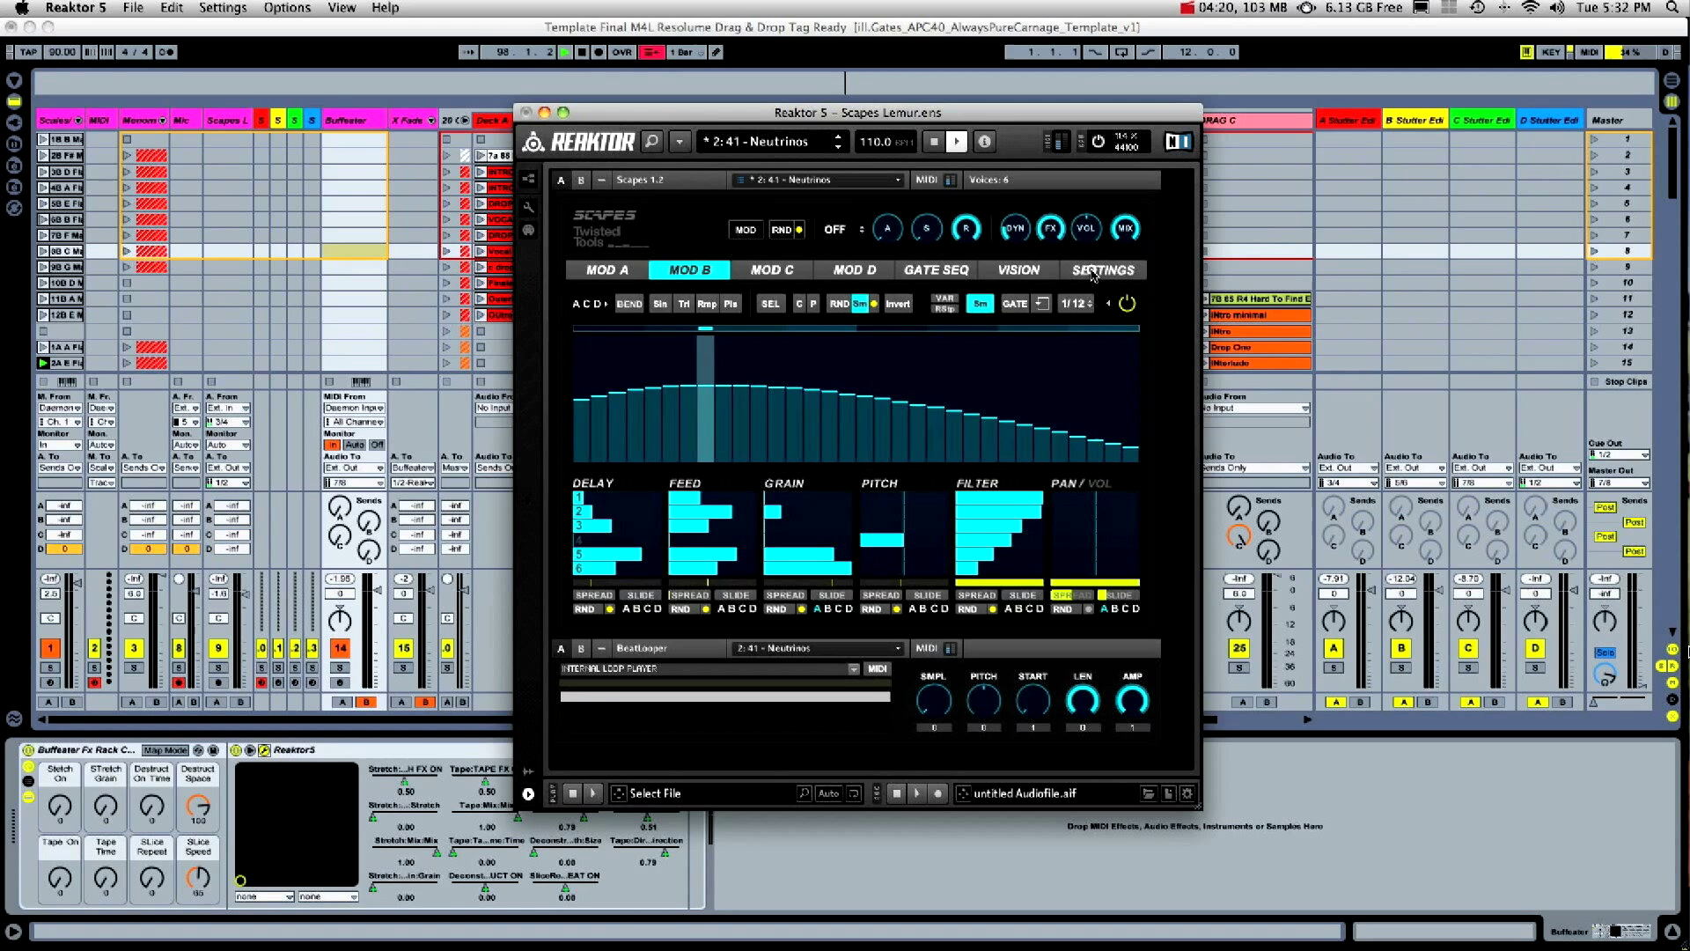
click(1102, 269)
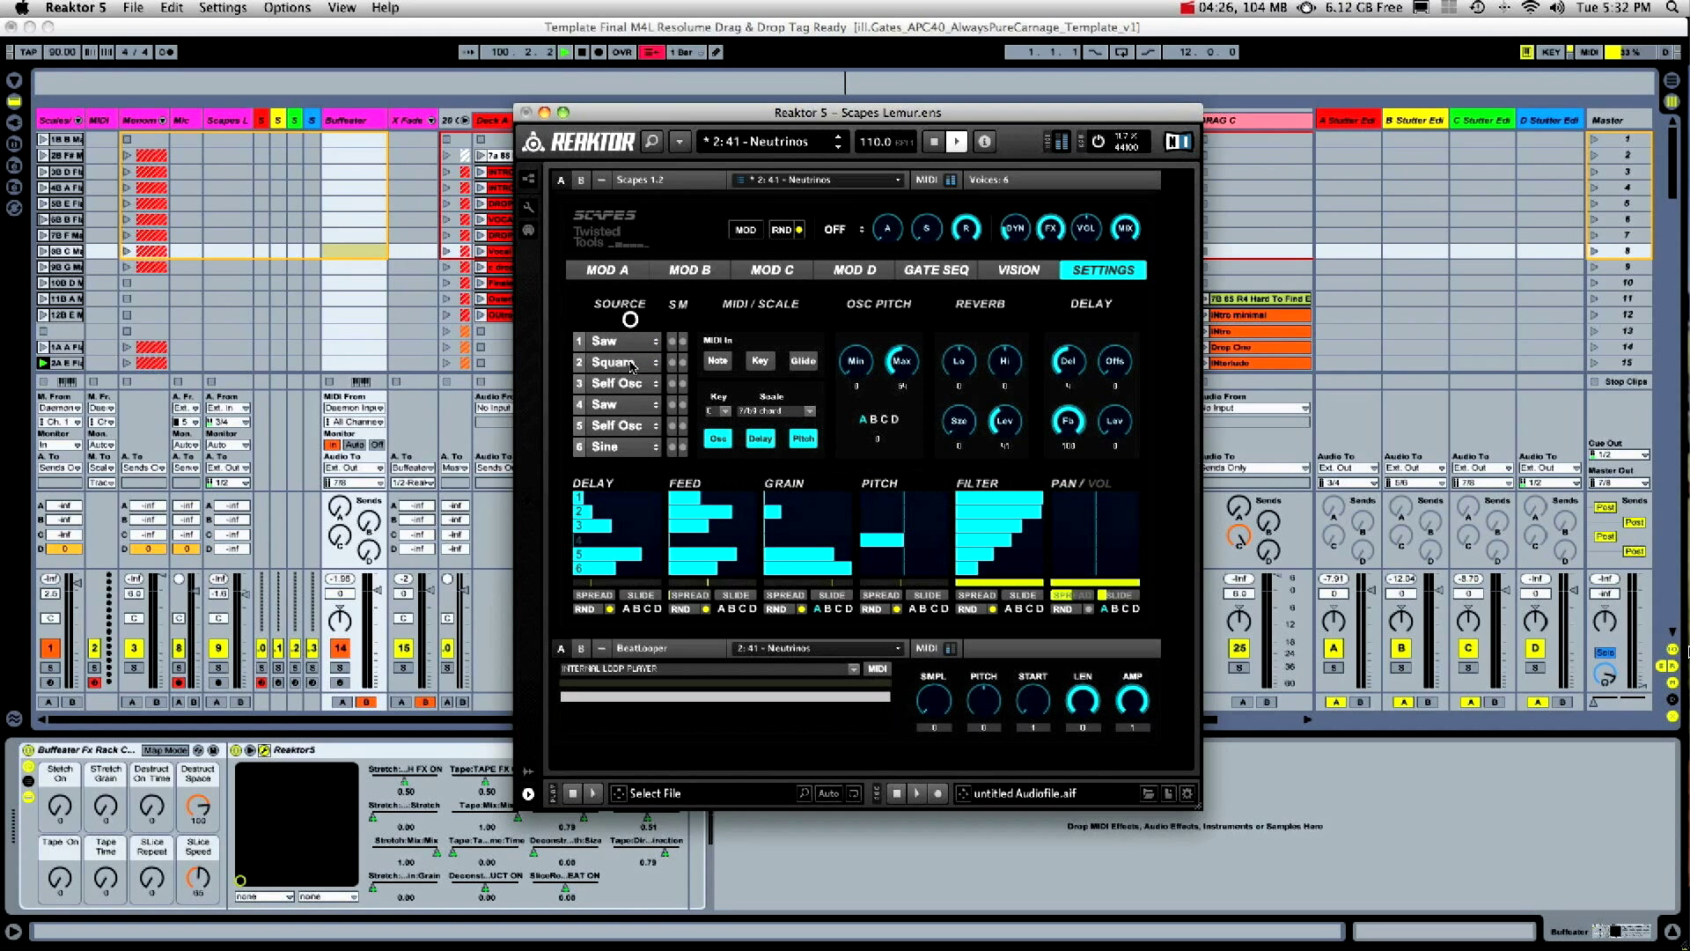
click(774, 141)
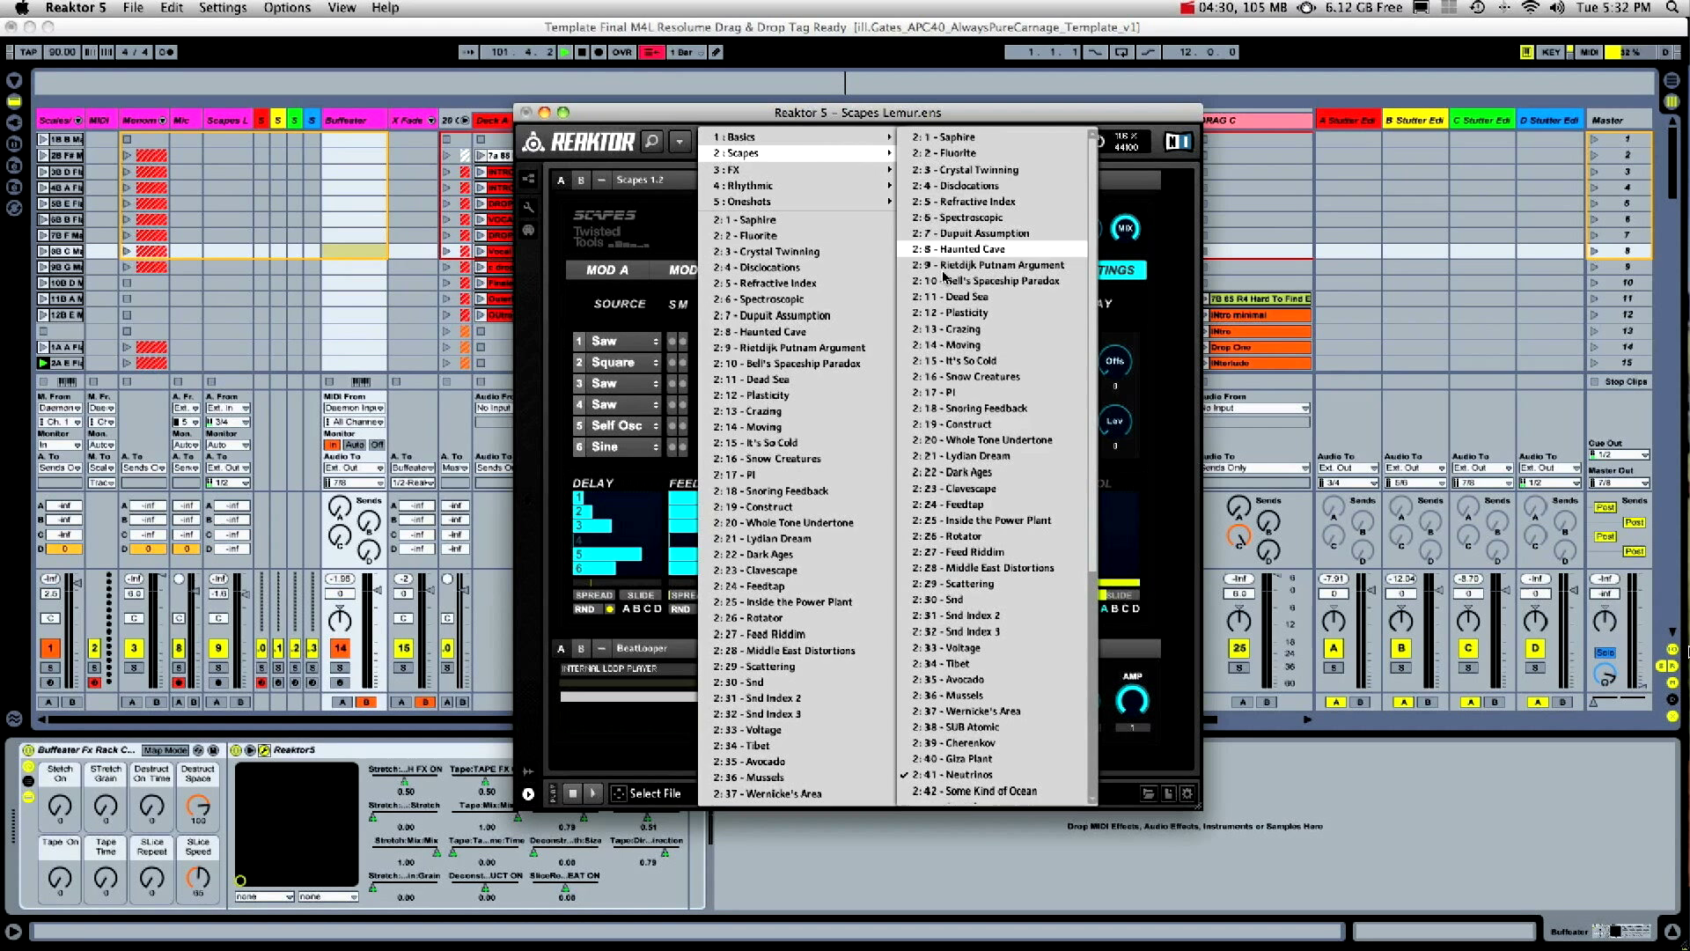
click(986, 281)
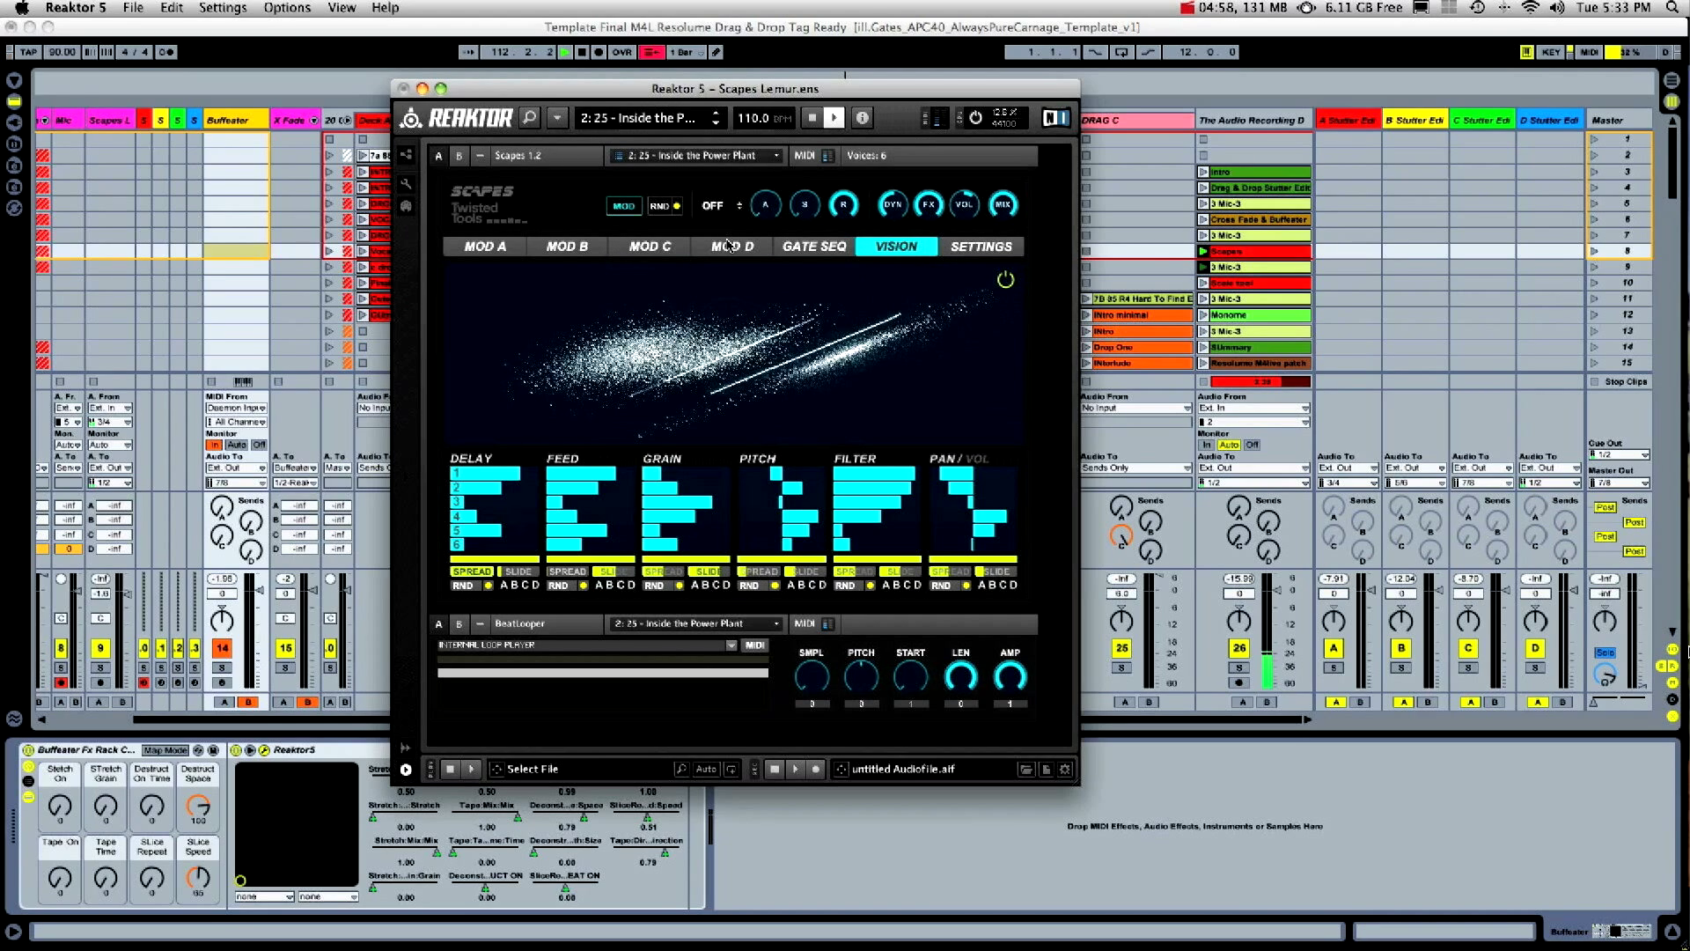
click(556, 117)
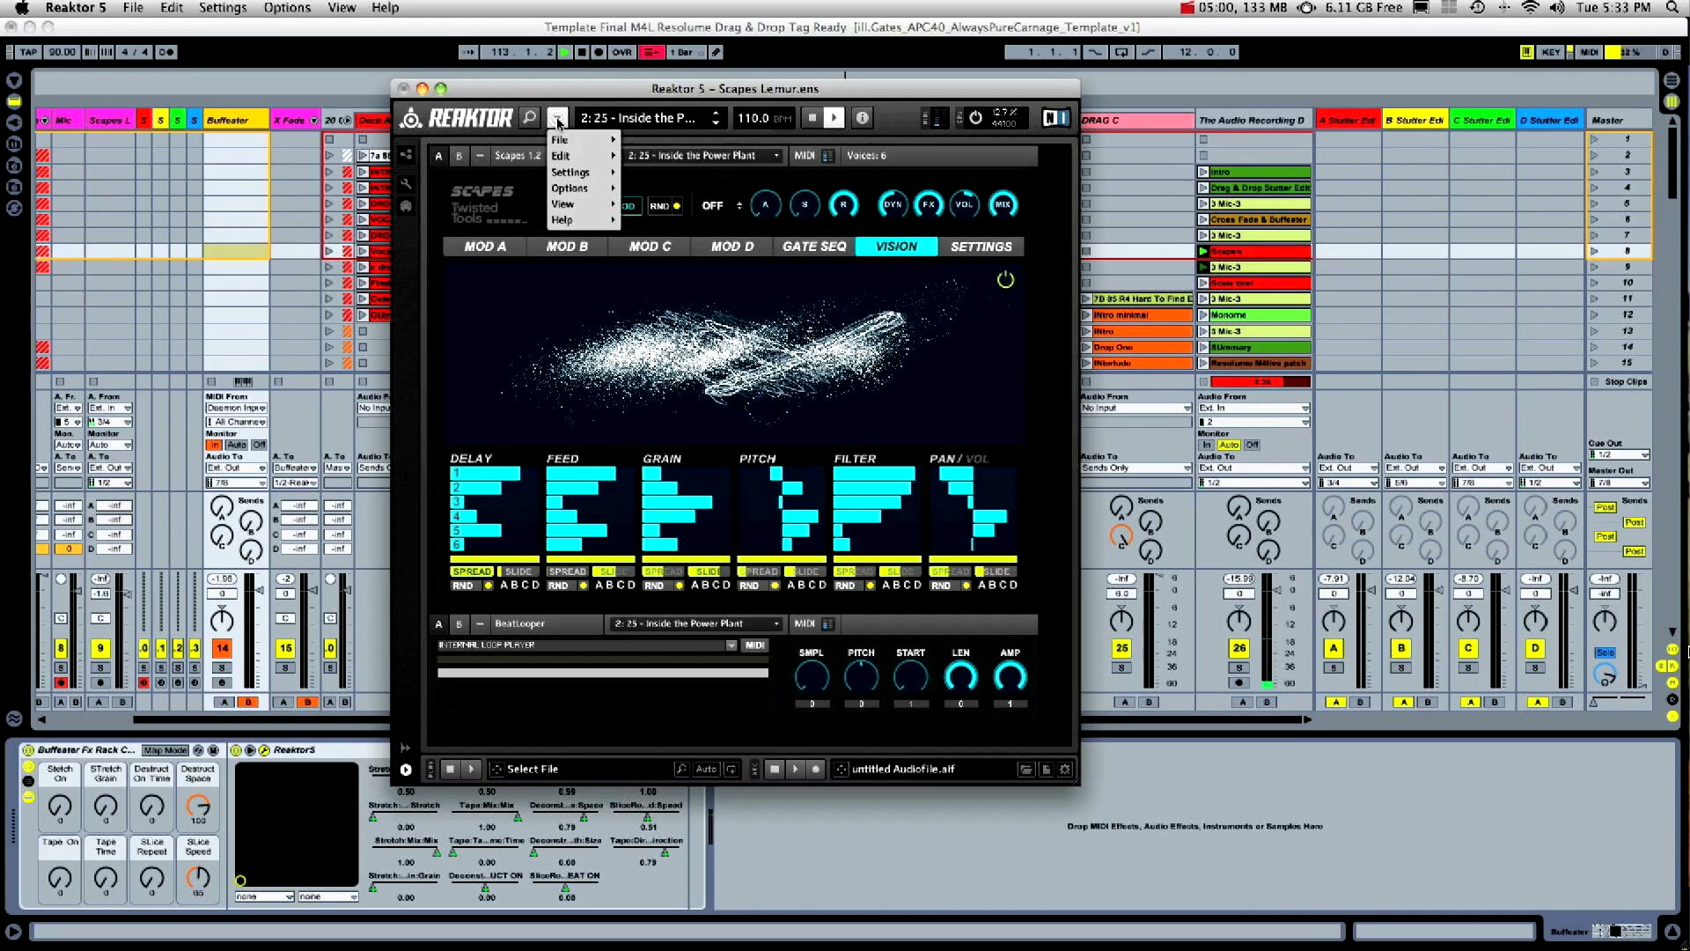
click(558, 117)
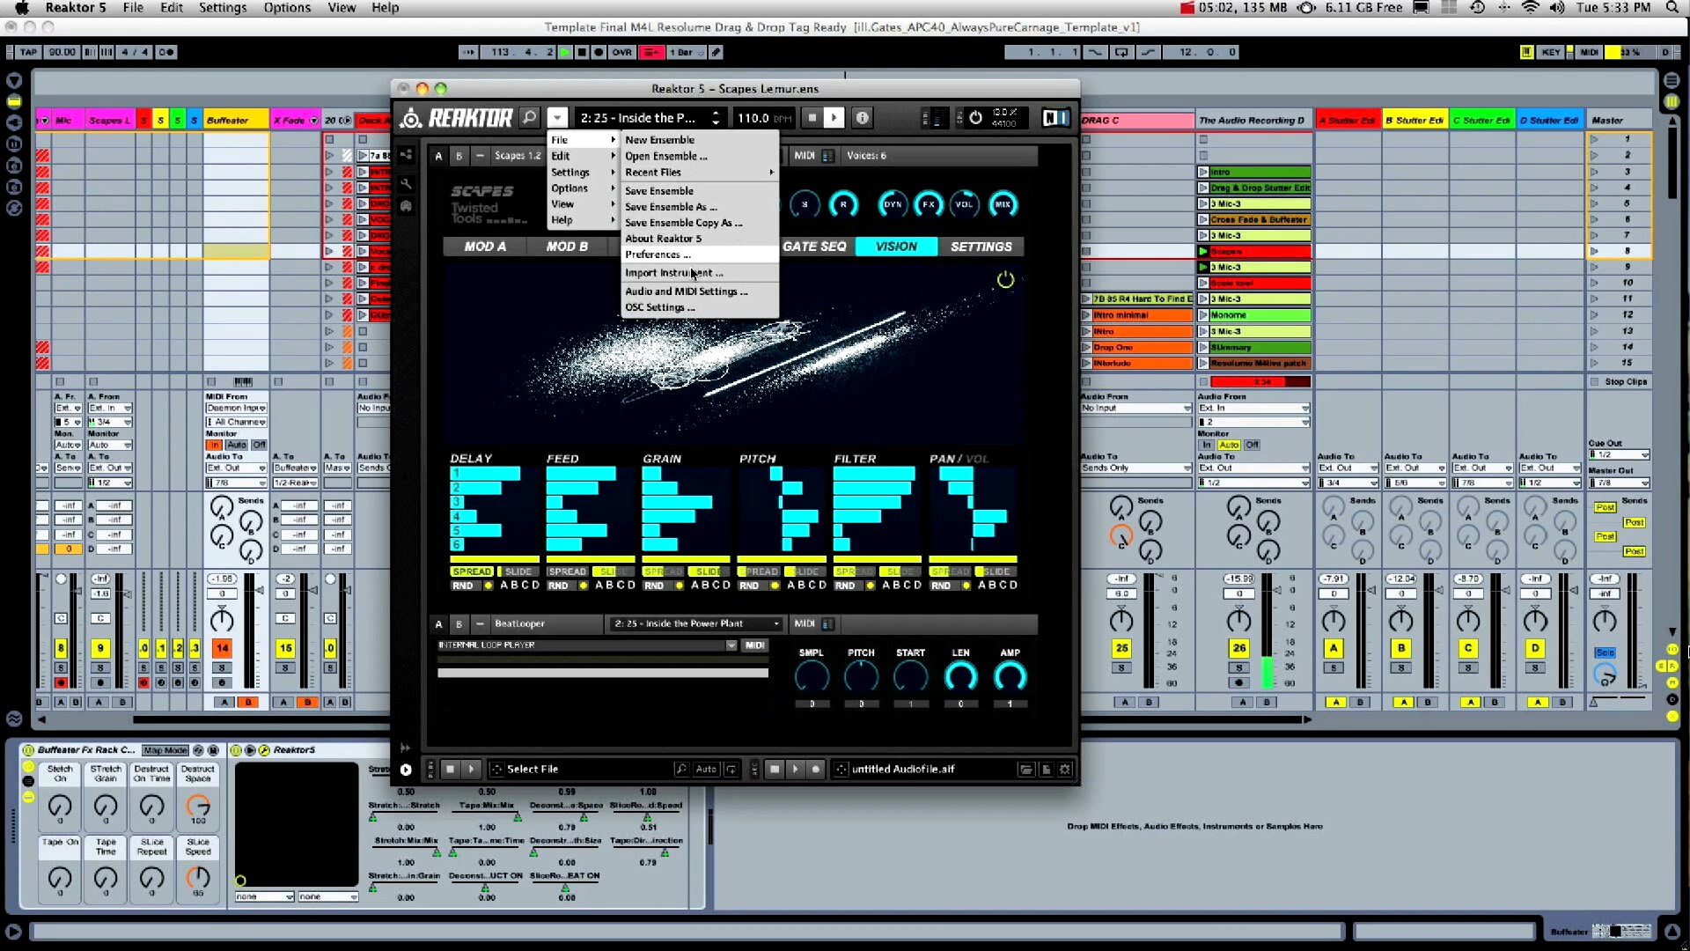
click(677, 291)
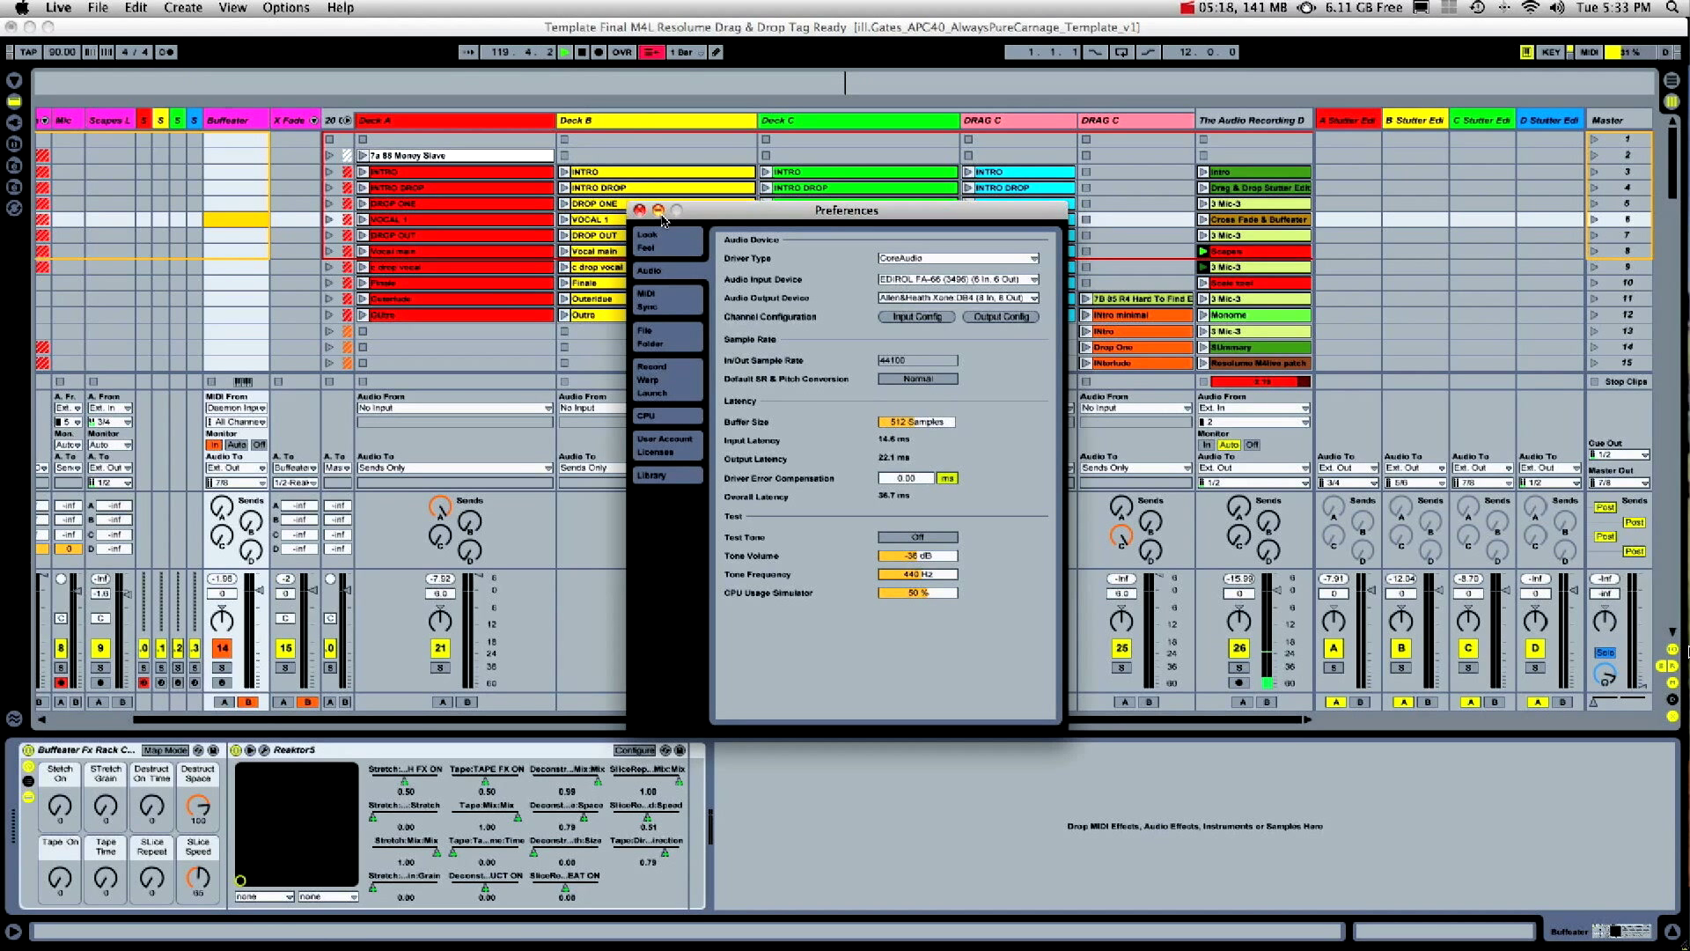
click(644, 209)
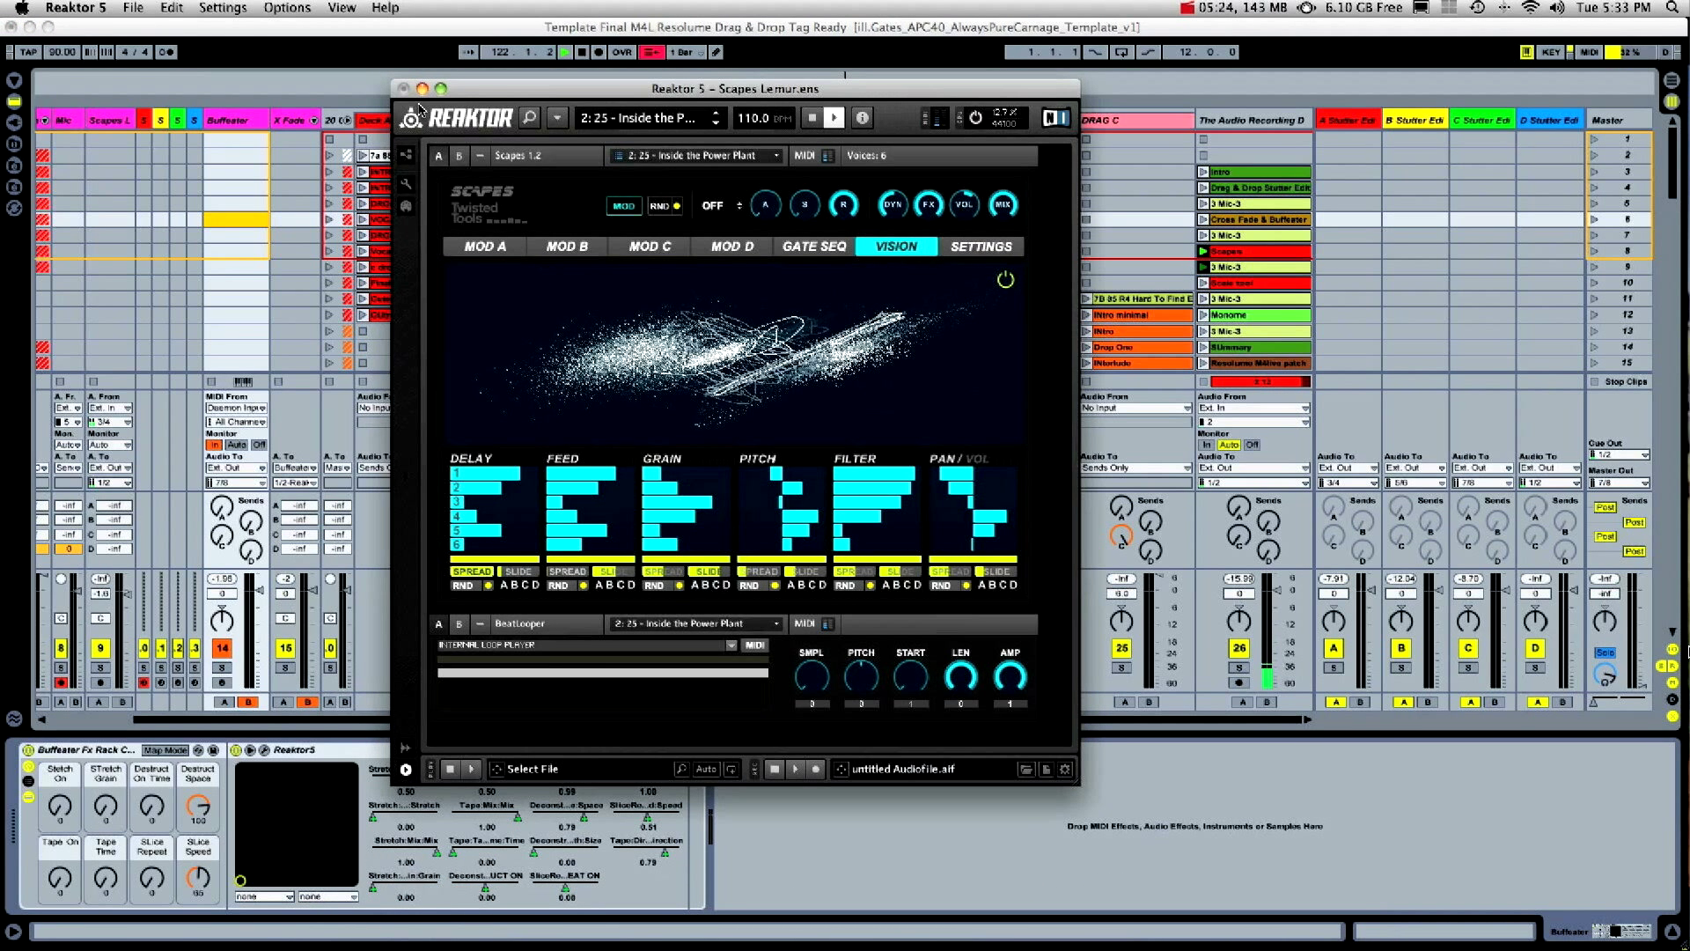
Close the Scapes window, reopen it for the '2: 8 - Haunted Cave' snapshot, then close it again
click(418, 88)
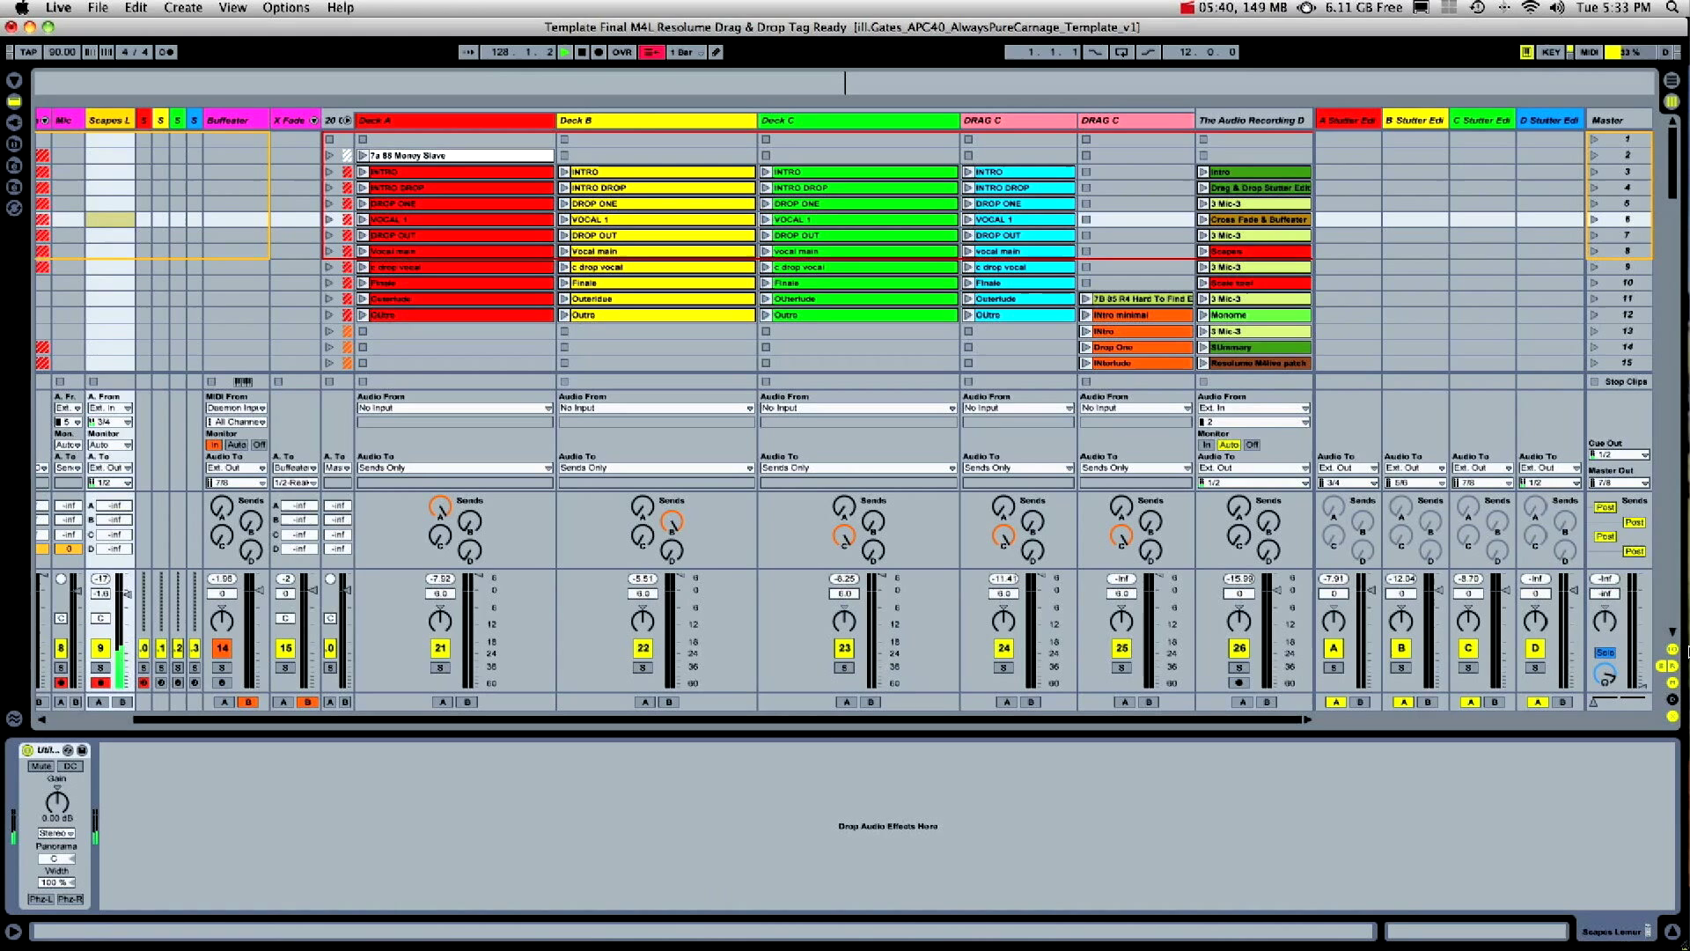
click(412, 913)
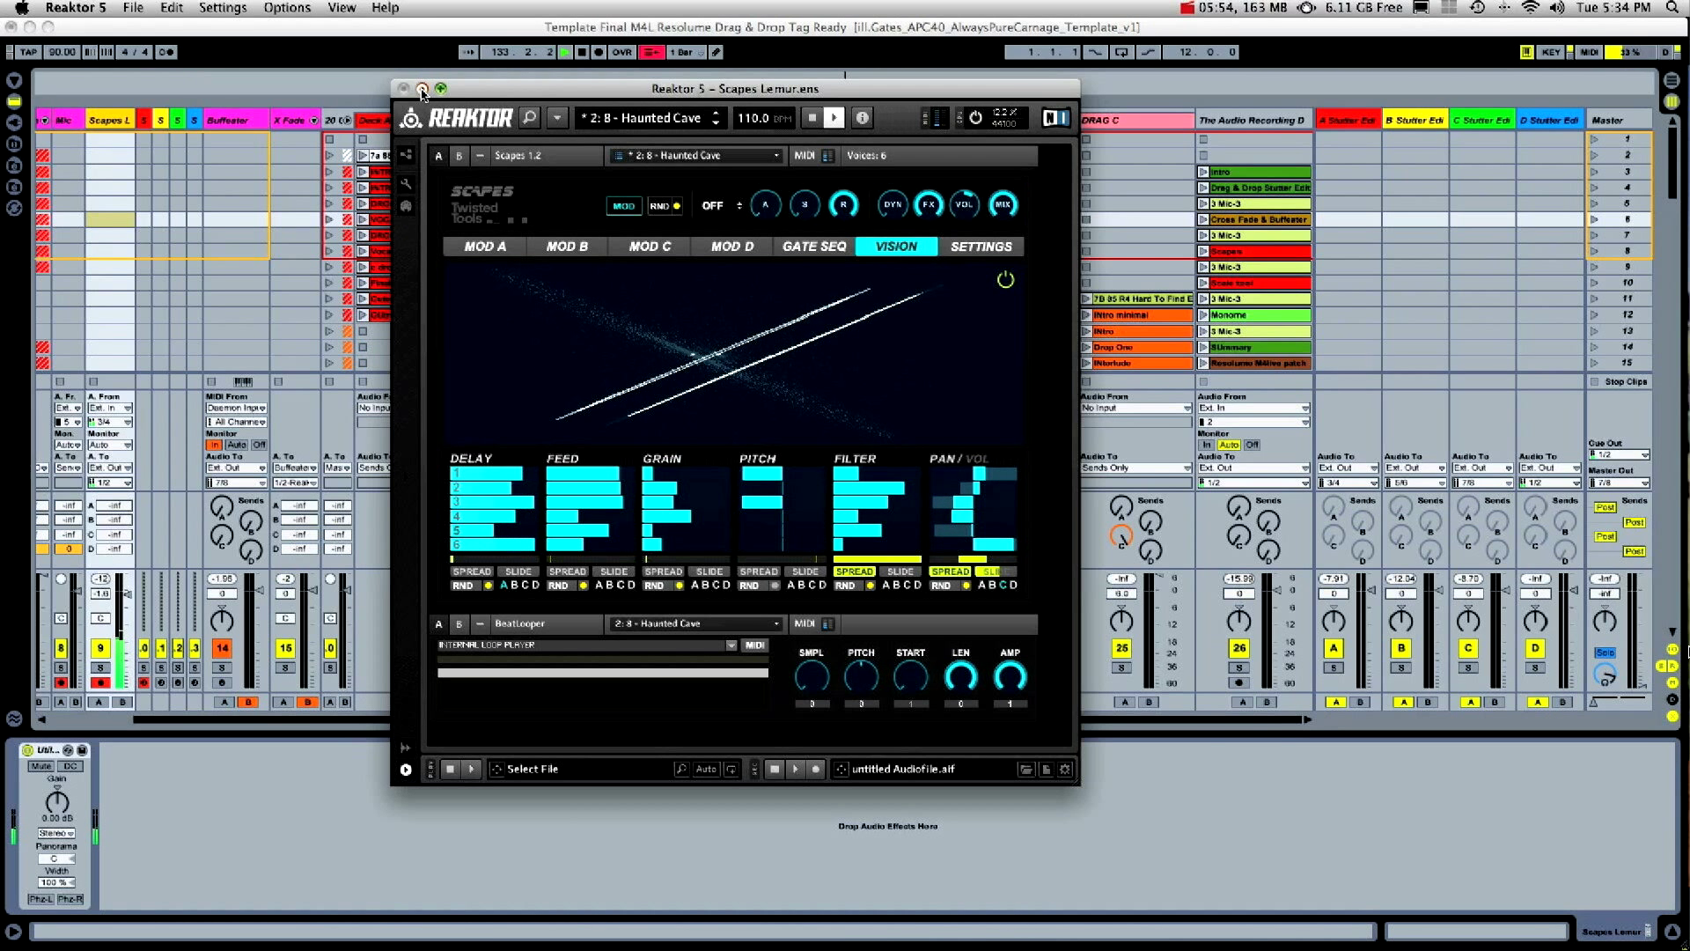
click(421, 88)
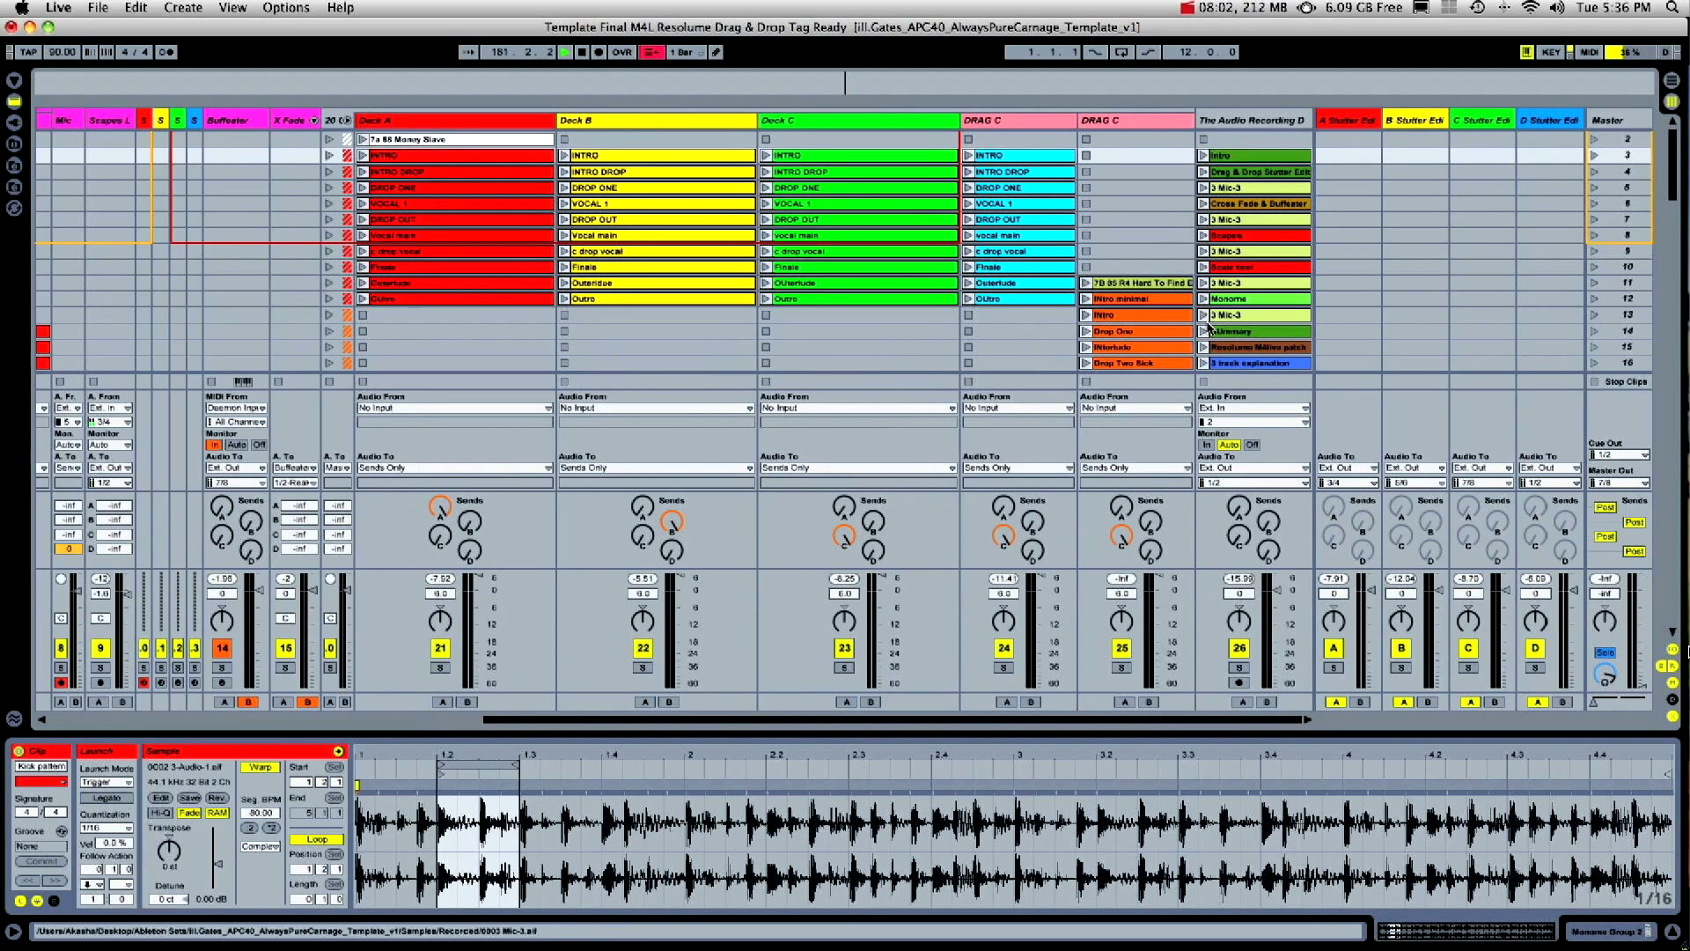
Open the Audio Recording D clip in Clip View to display its waveform and settings
click(1206, 331)
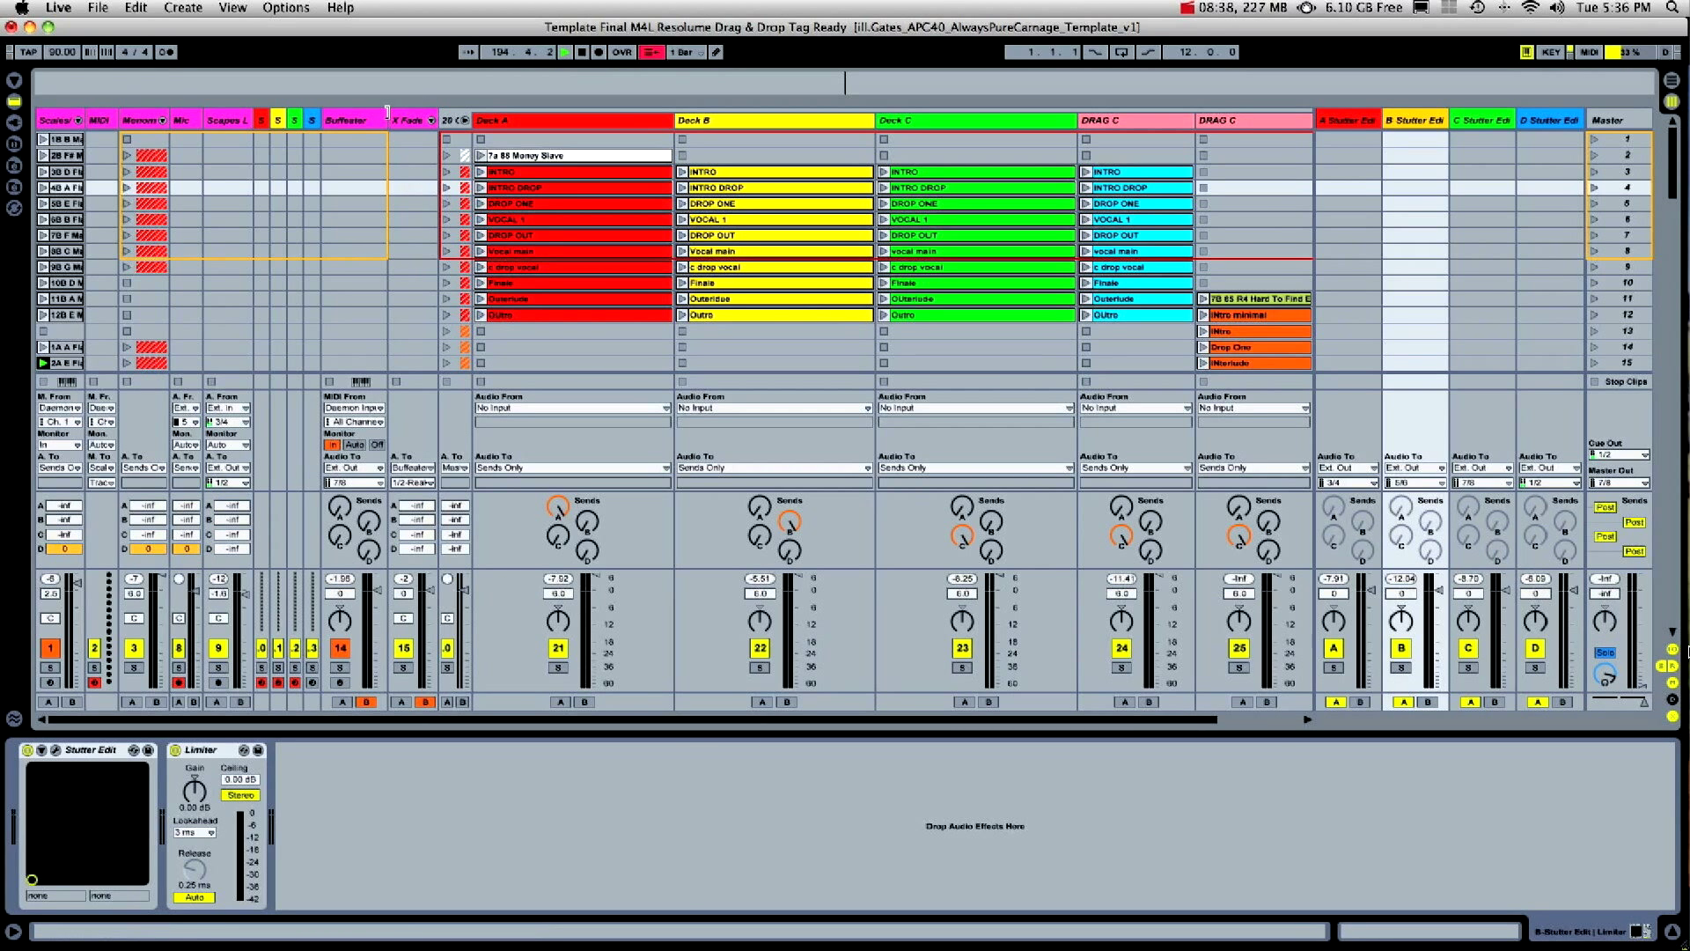
View the B Stutter Edit return's Stutter Edit and Limiter, then the Deck A track's devices
click(353, 120)
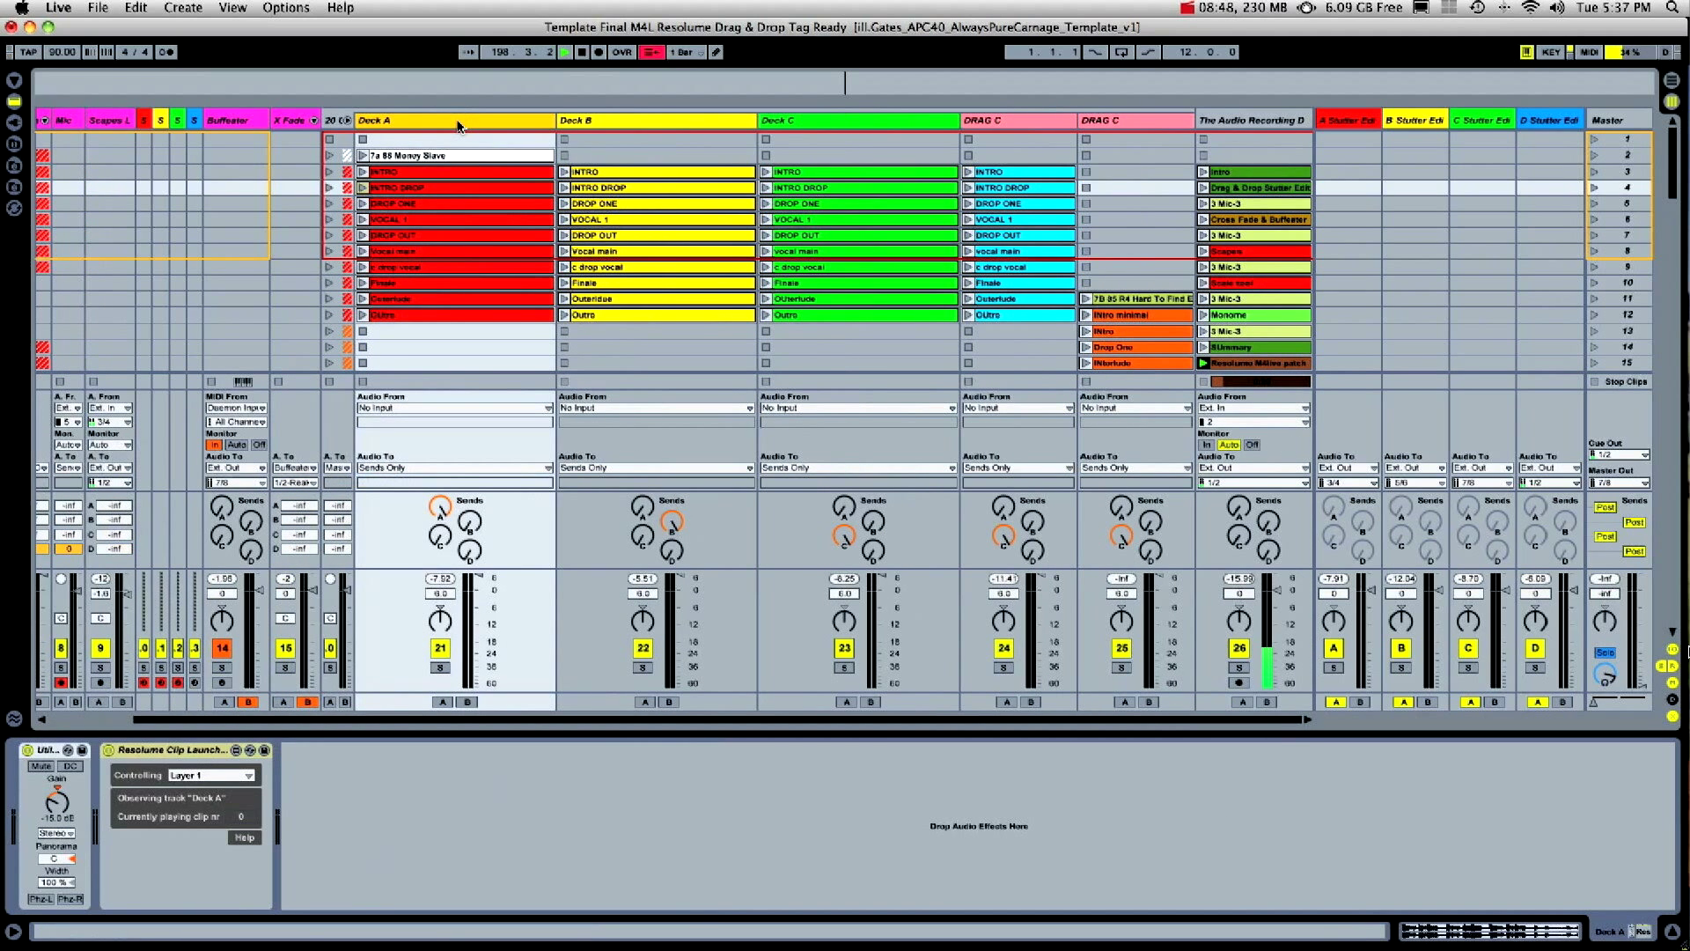
Show Deck C's Resolume Clip Launcher, controlling Layer 3 and observing Deck C
click(859, 120)
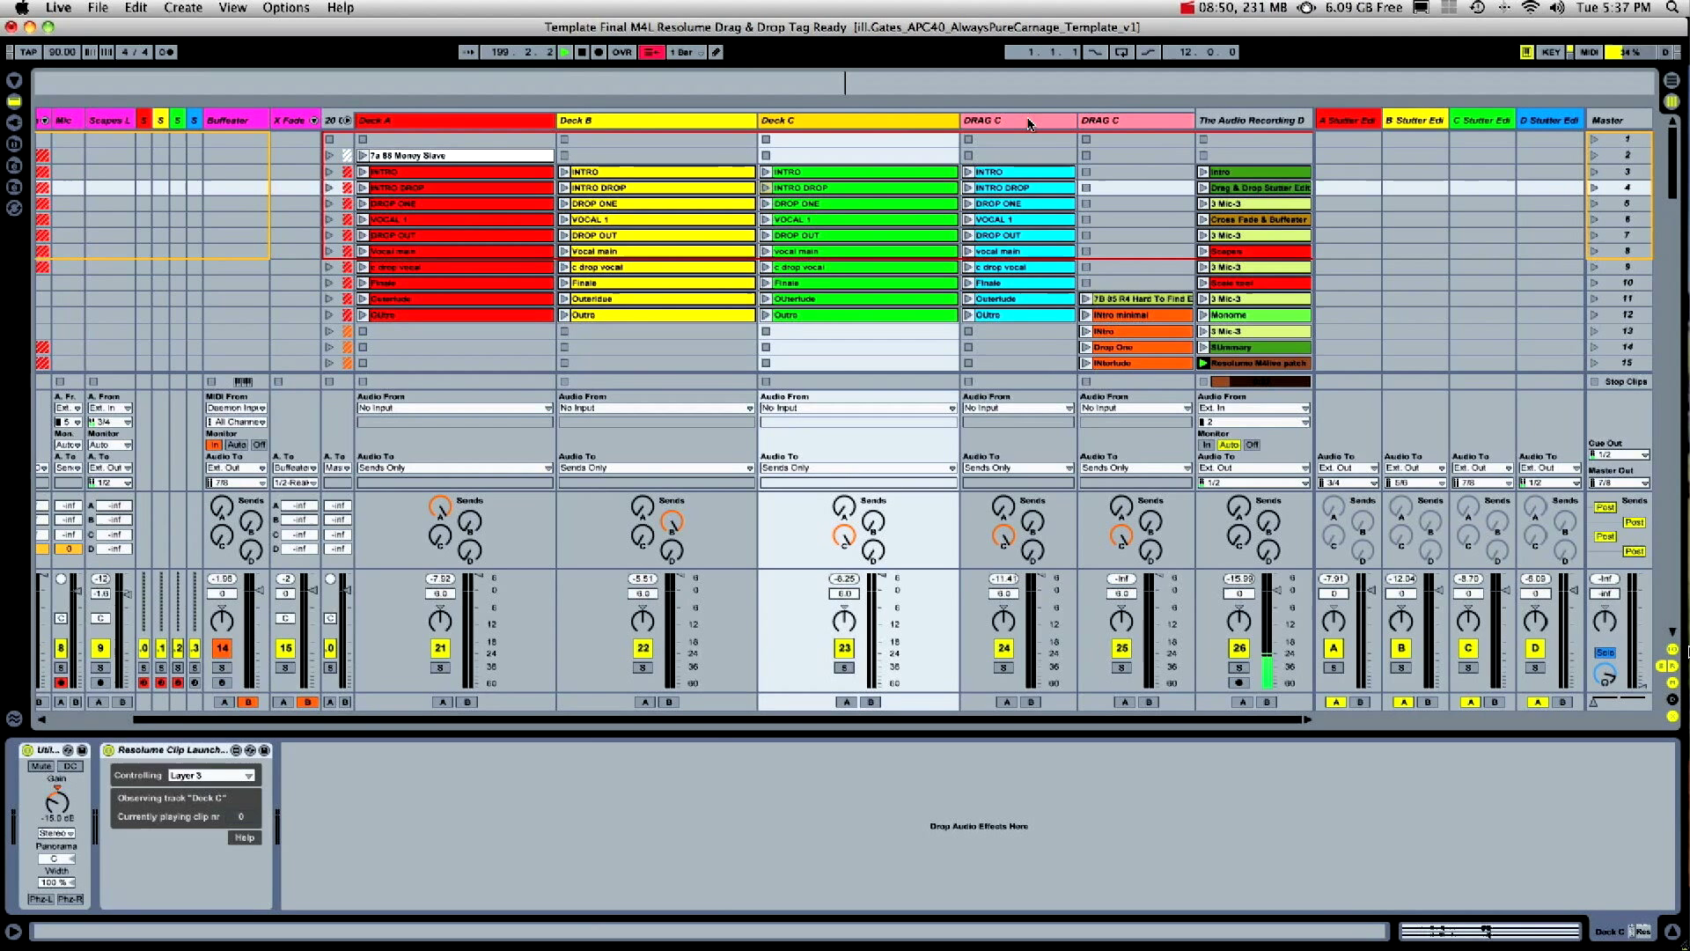